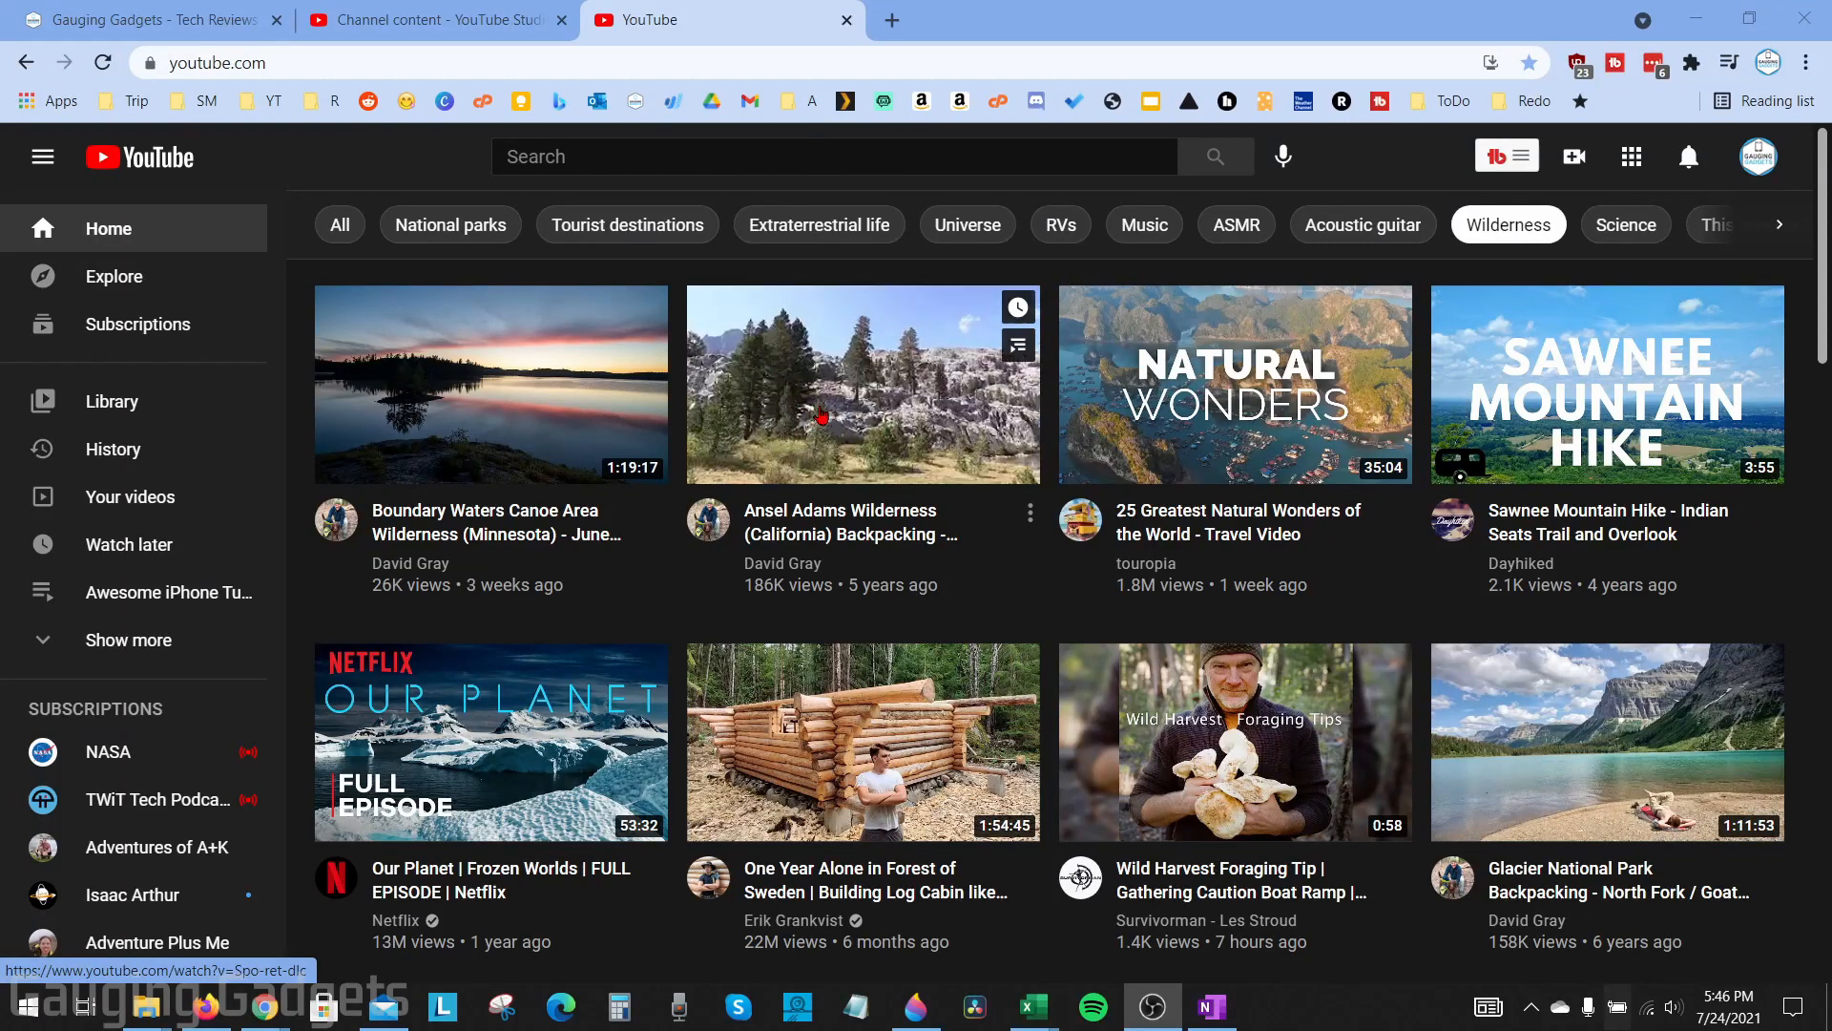
mouse_move(861, 384)
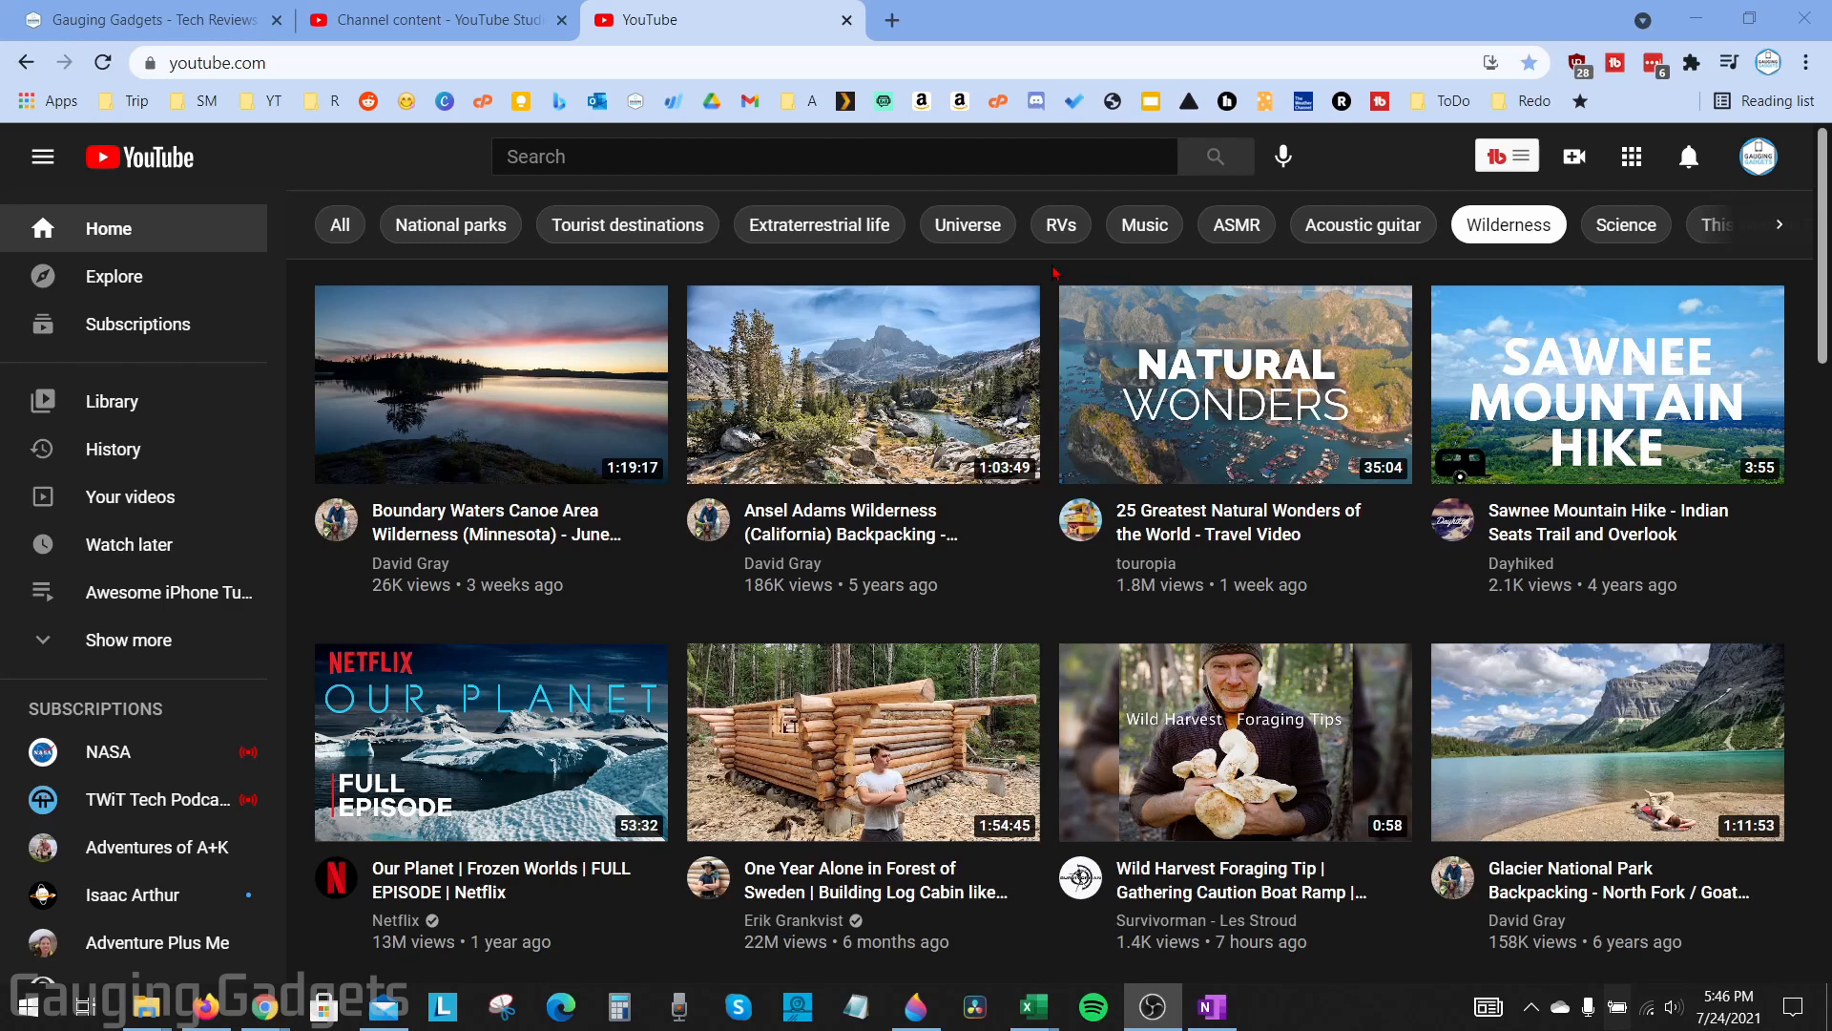
mouse_move(1095, 248)
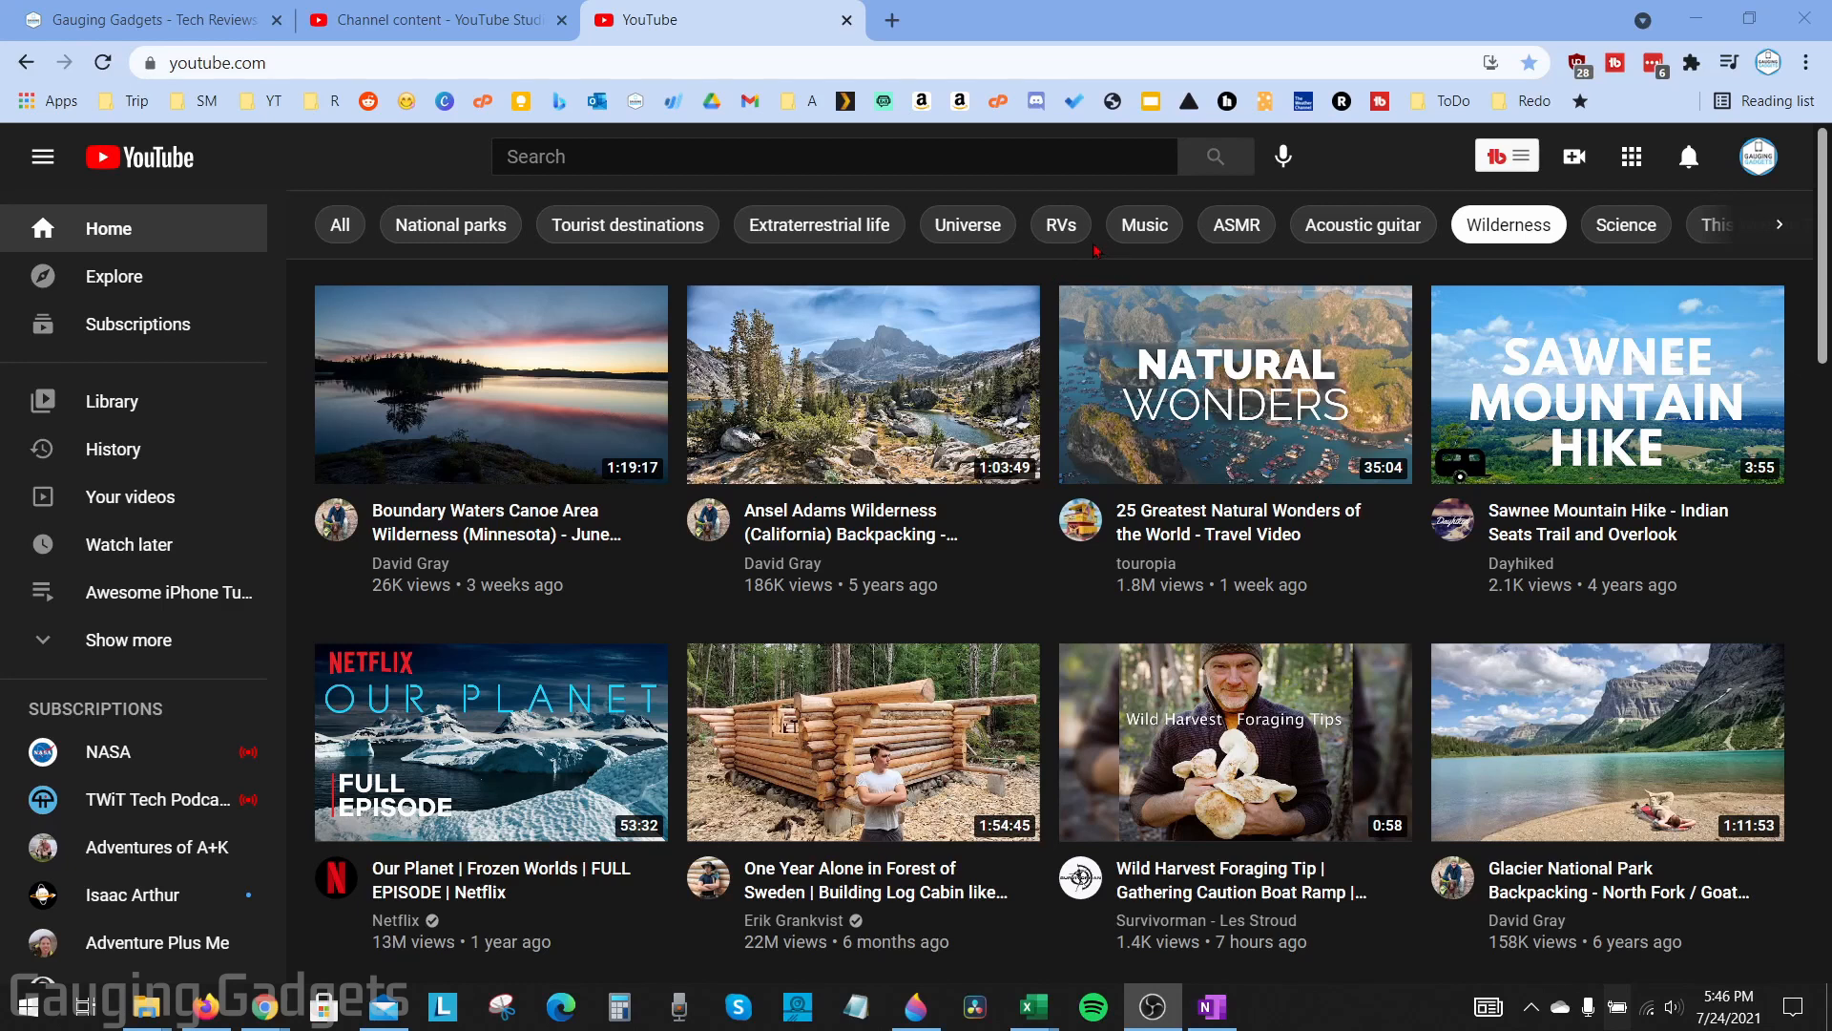
mouse_move(1057, 269)
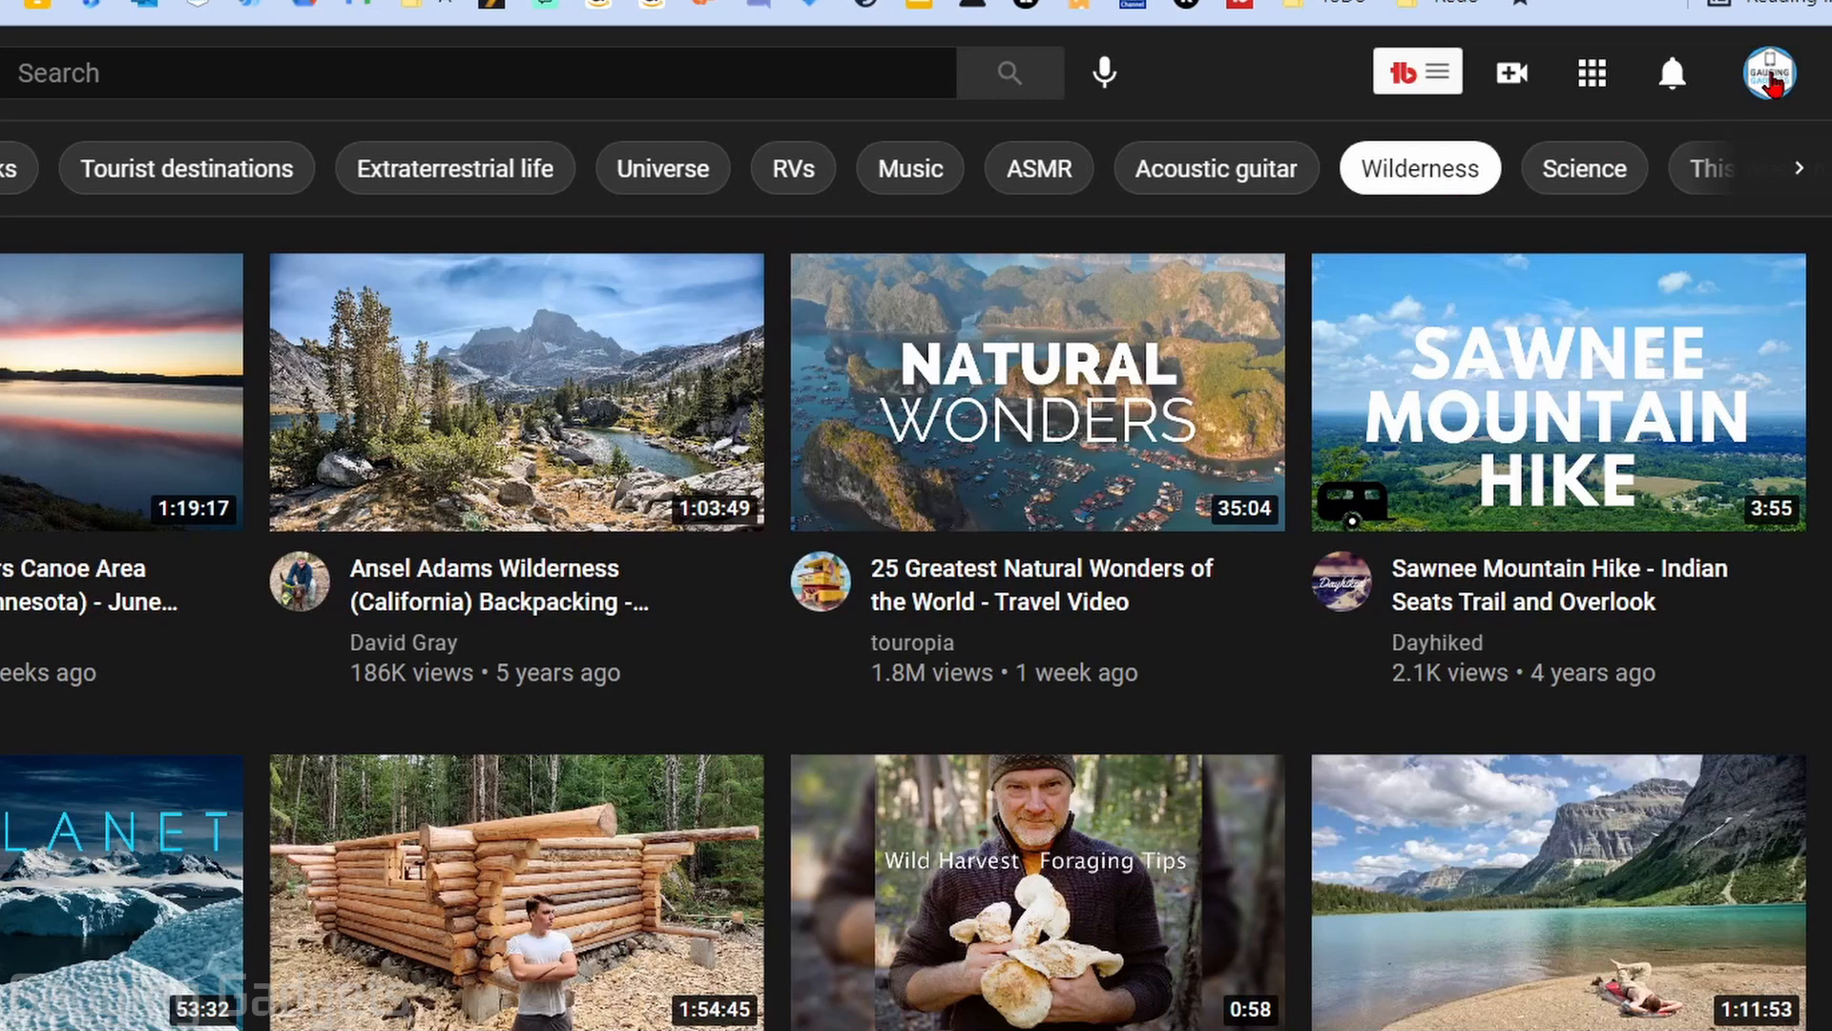
- Go from the YouTube home page to YouTube Studio via the account menu
left_click(1771, 73)
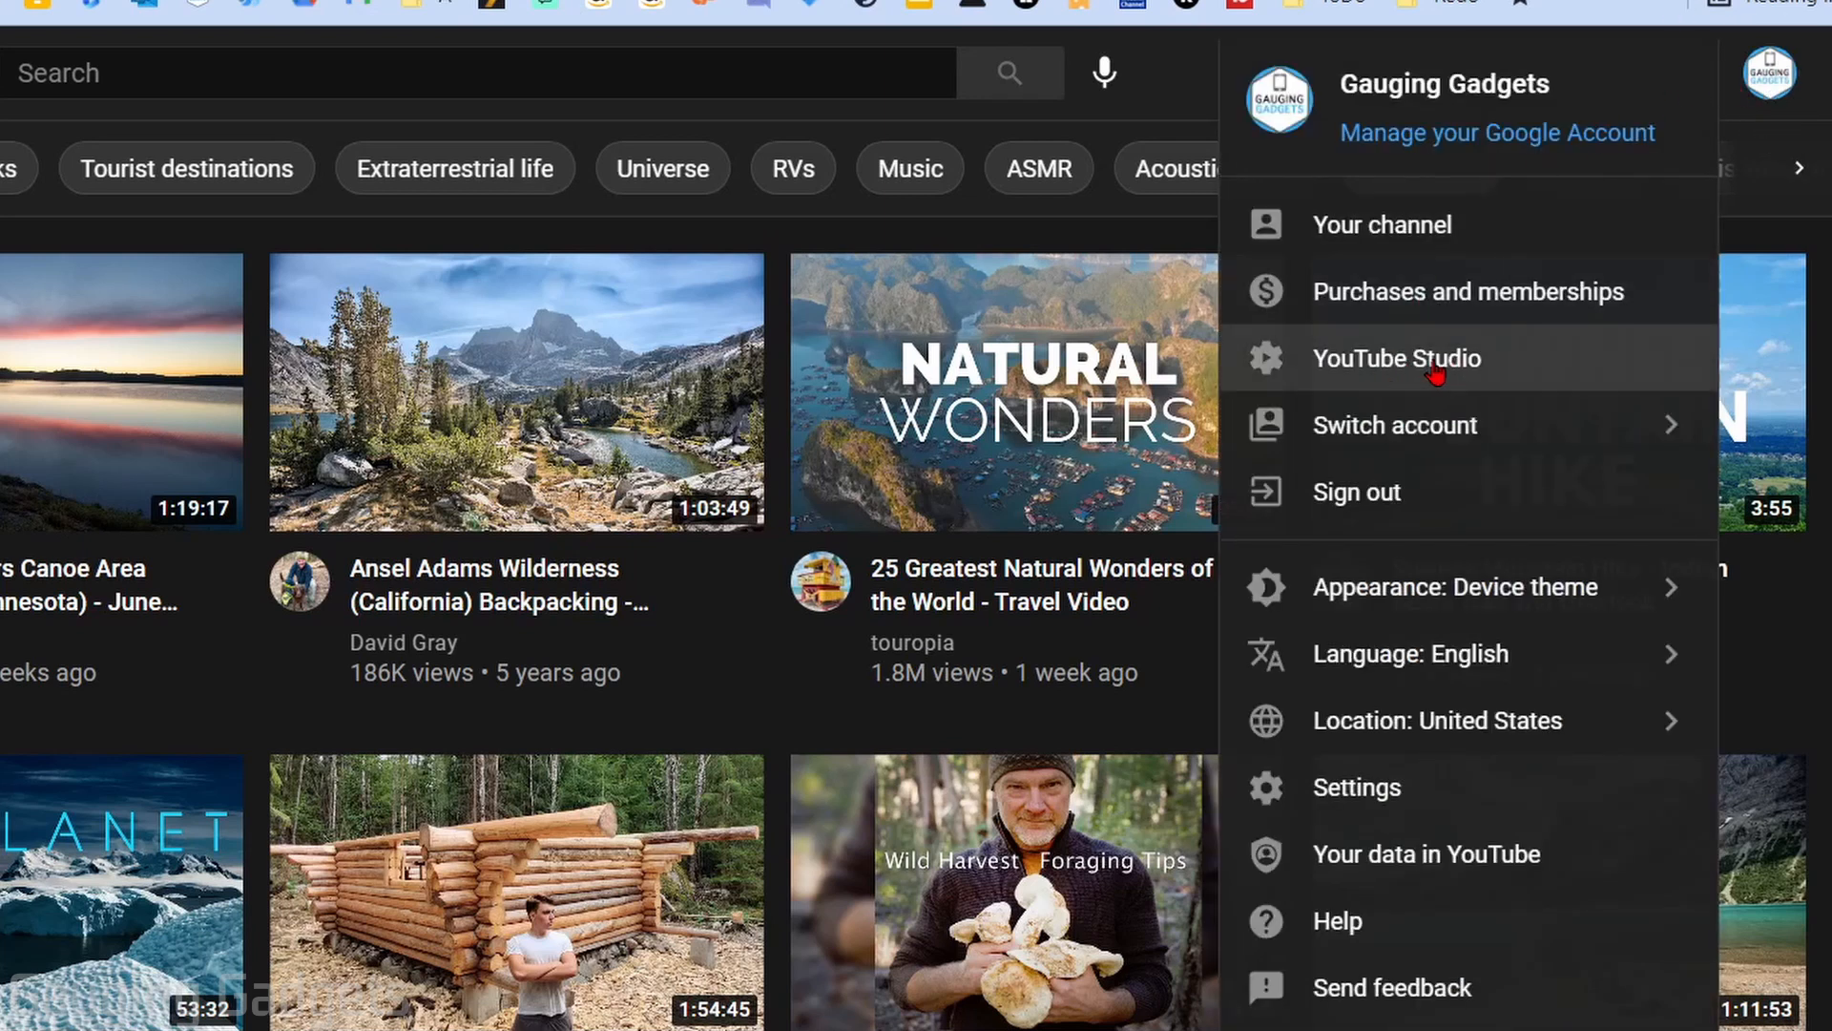
left_click(1397, 356)
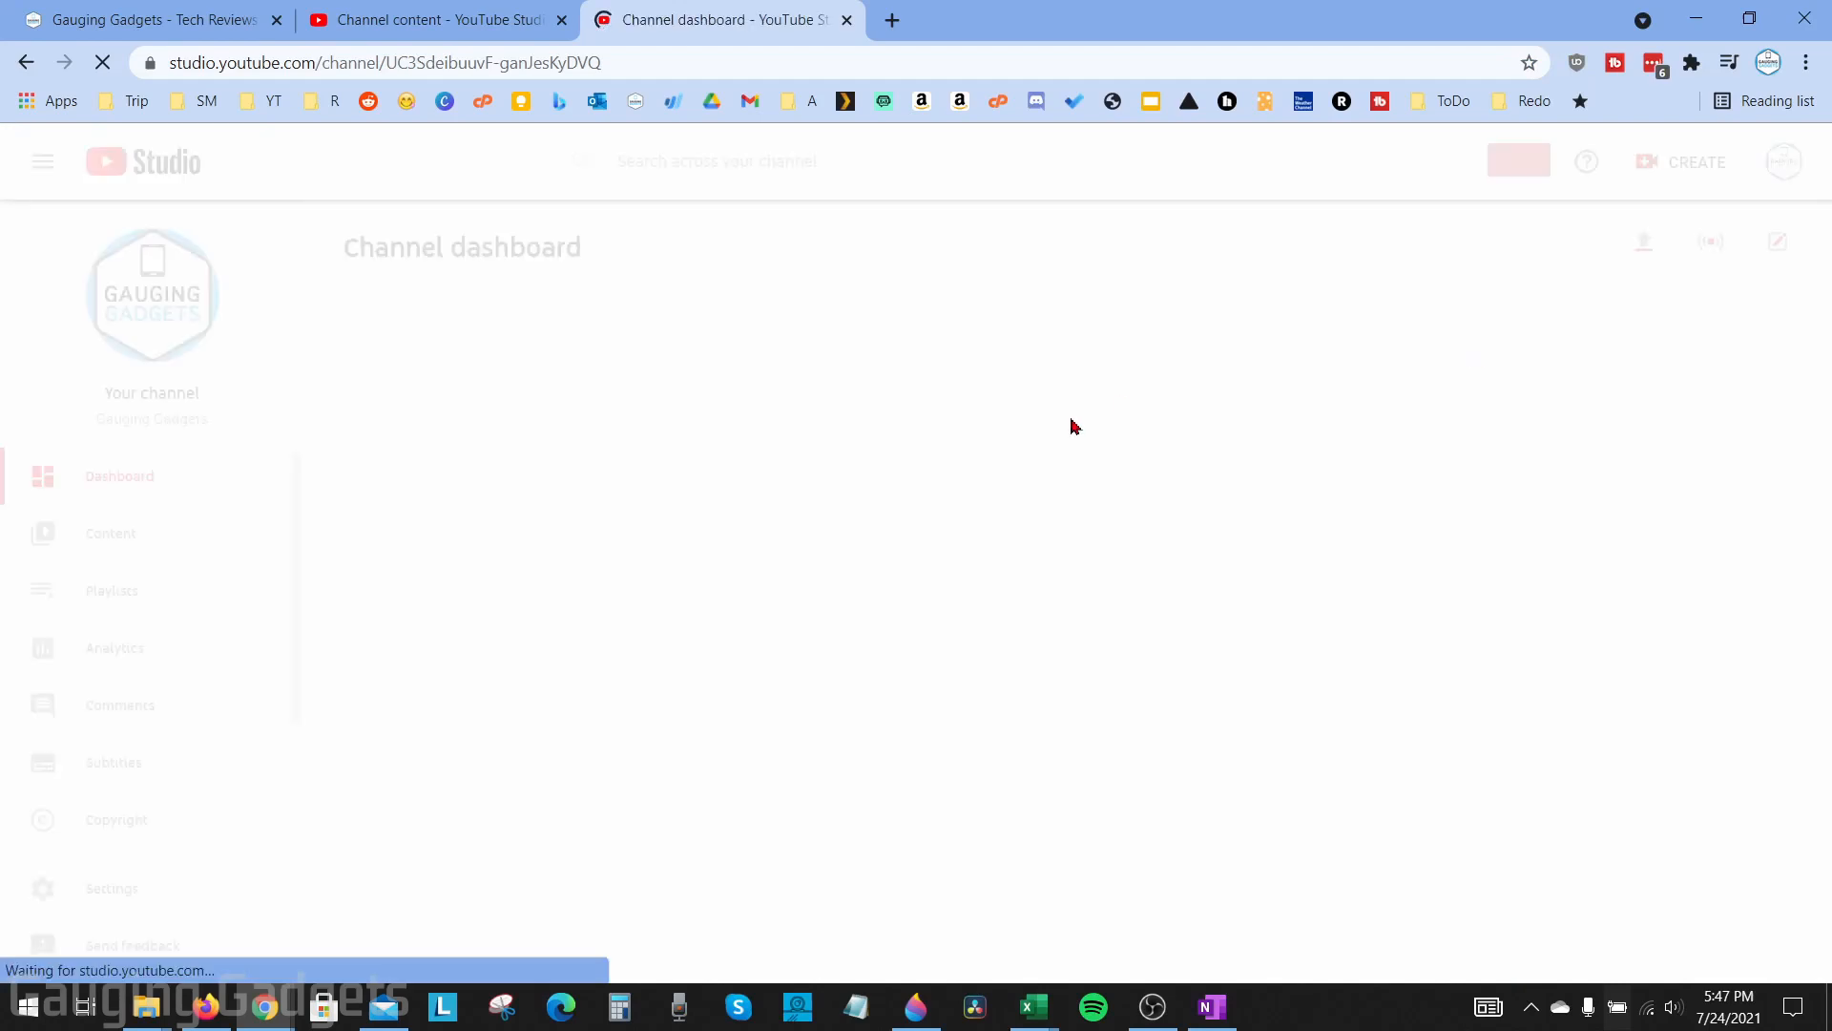
- From Content, open the details page of the How to Stream on Twitch with OBS video
left_click(111, 533)
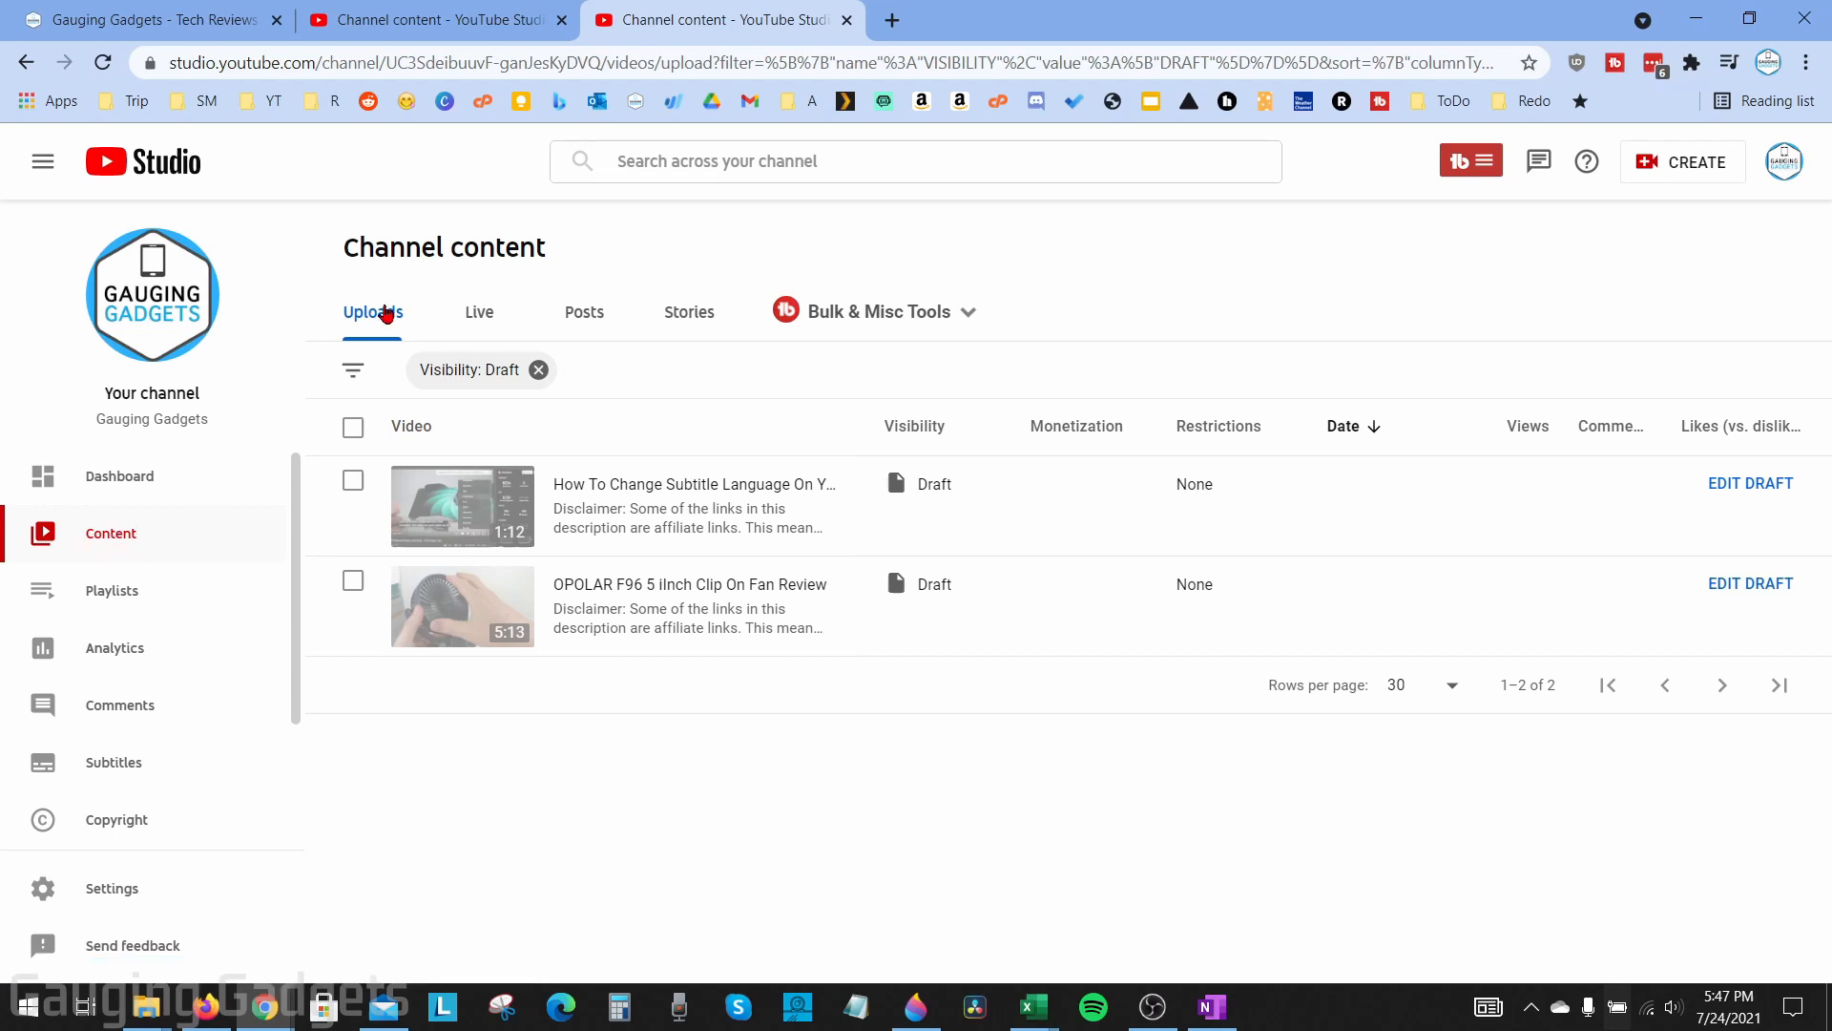
mouse_move(665, 409)
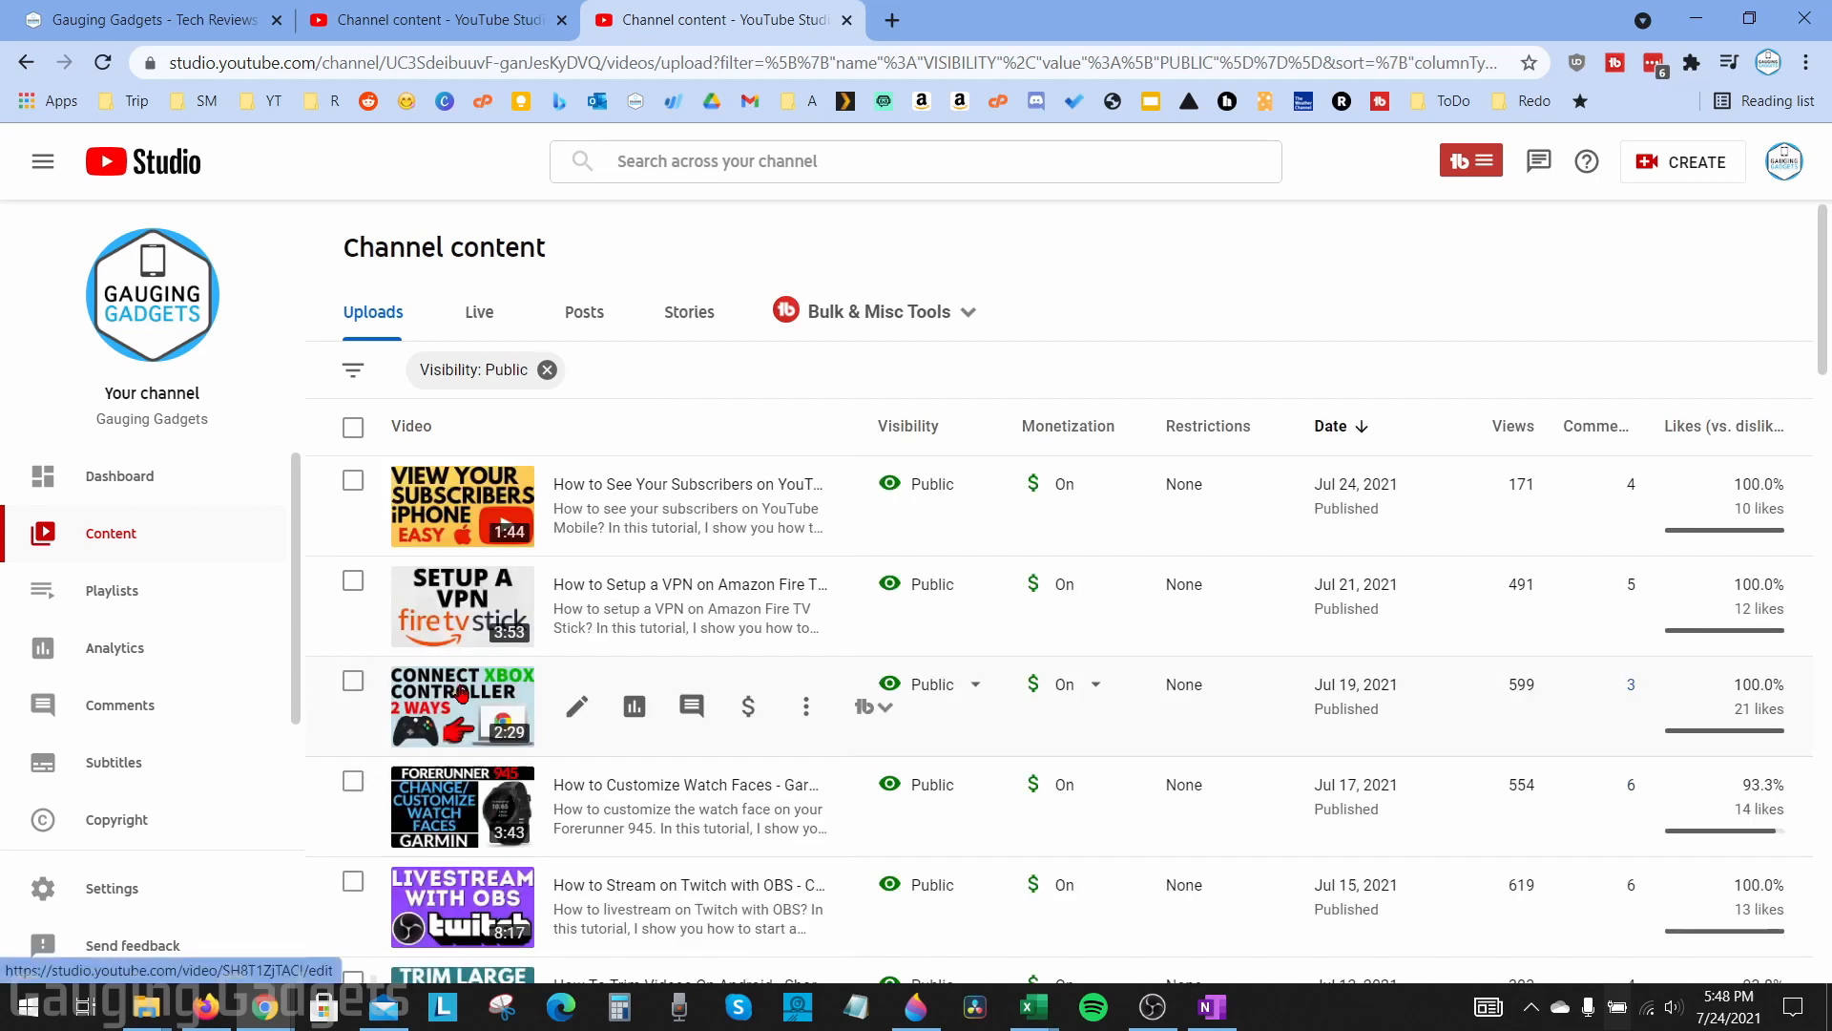
scroll("down", 3)
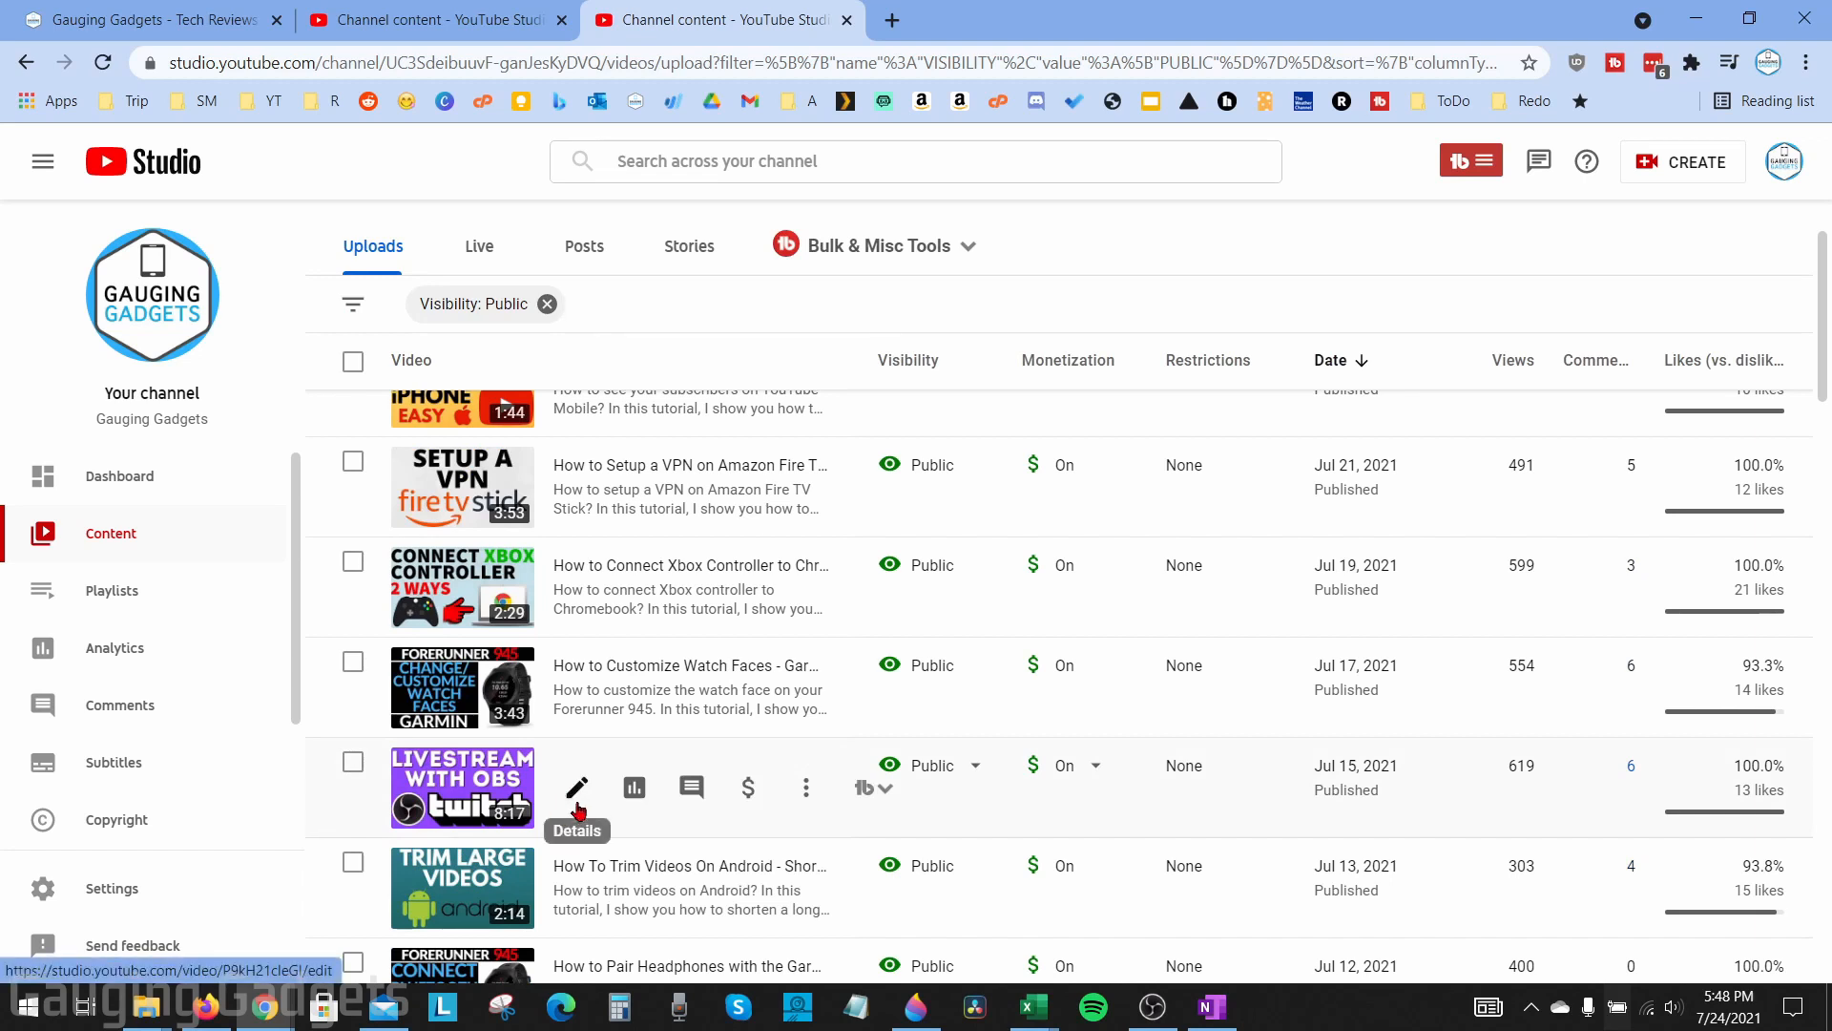
left_click(576, 786)
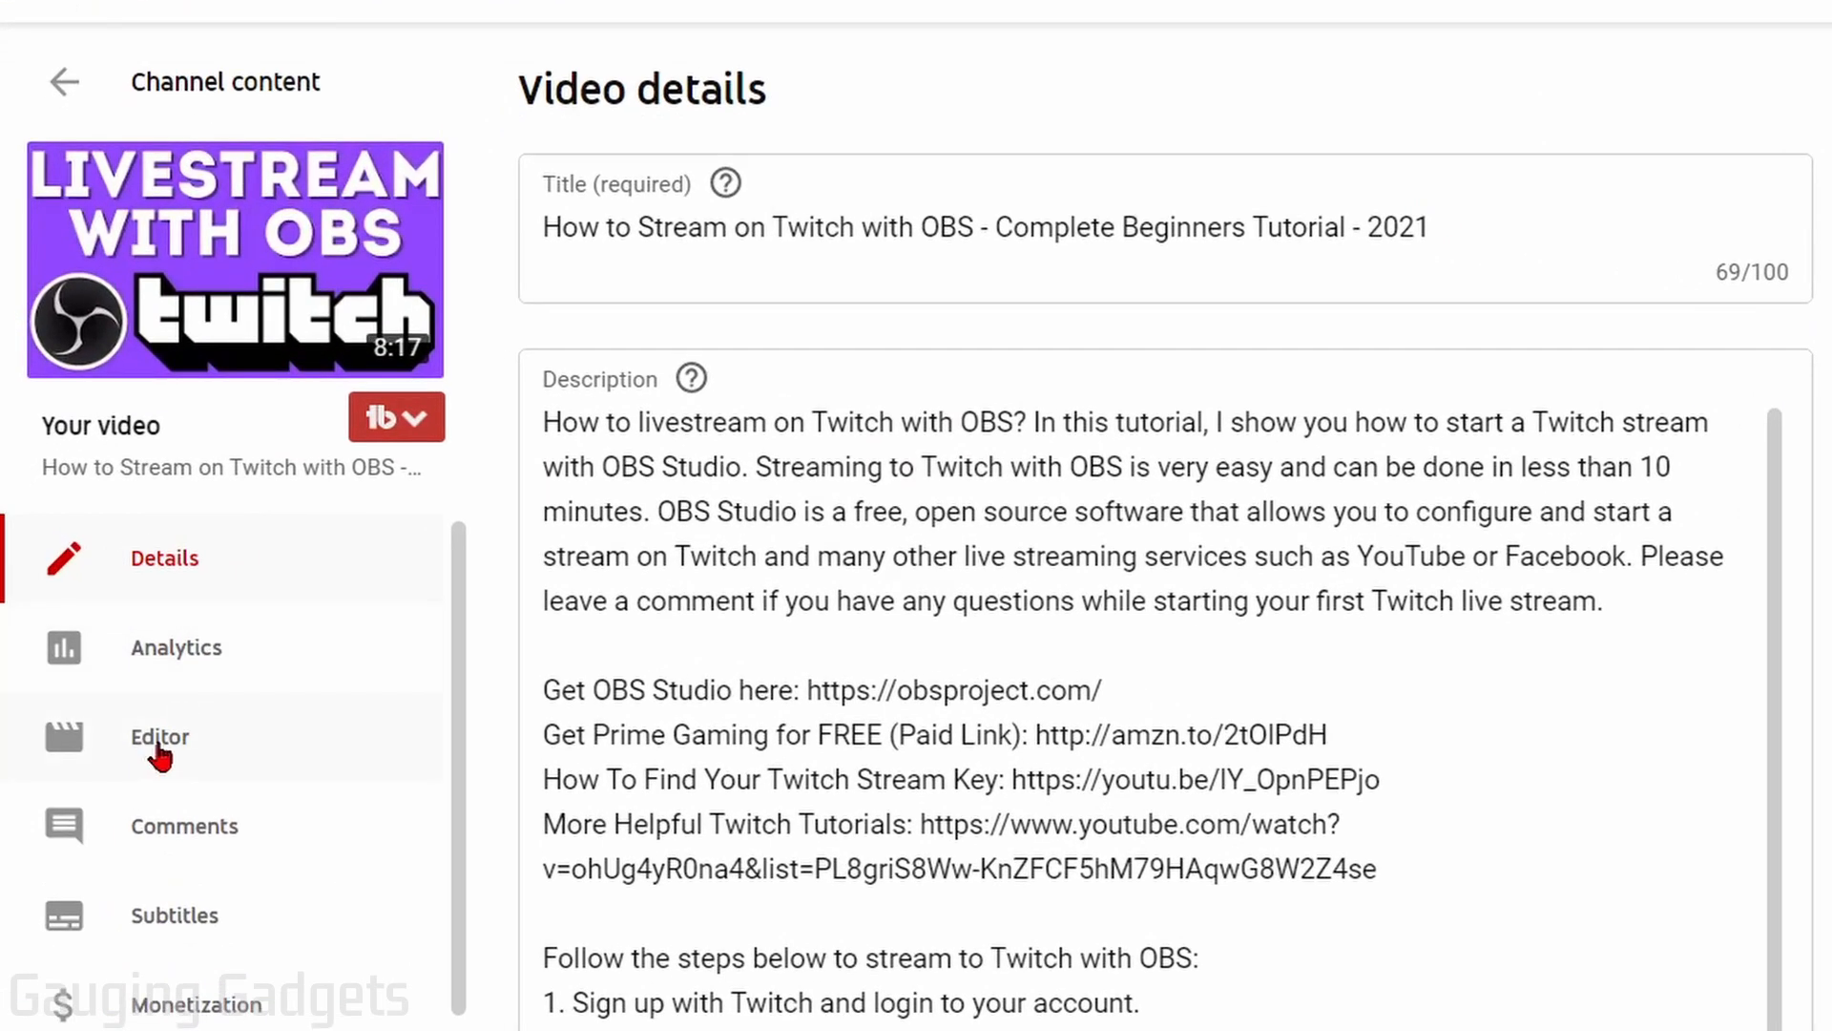
- Load the Twitch OBS video in the Studio video editor with its preview and timeline
left_click(159, 737)
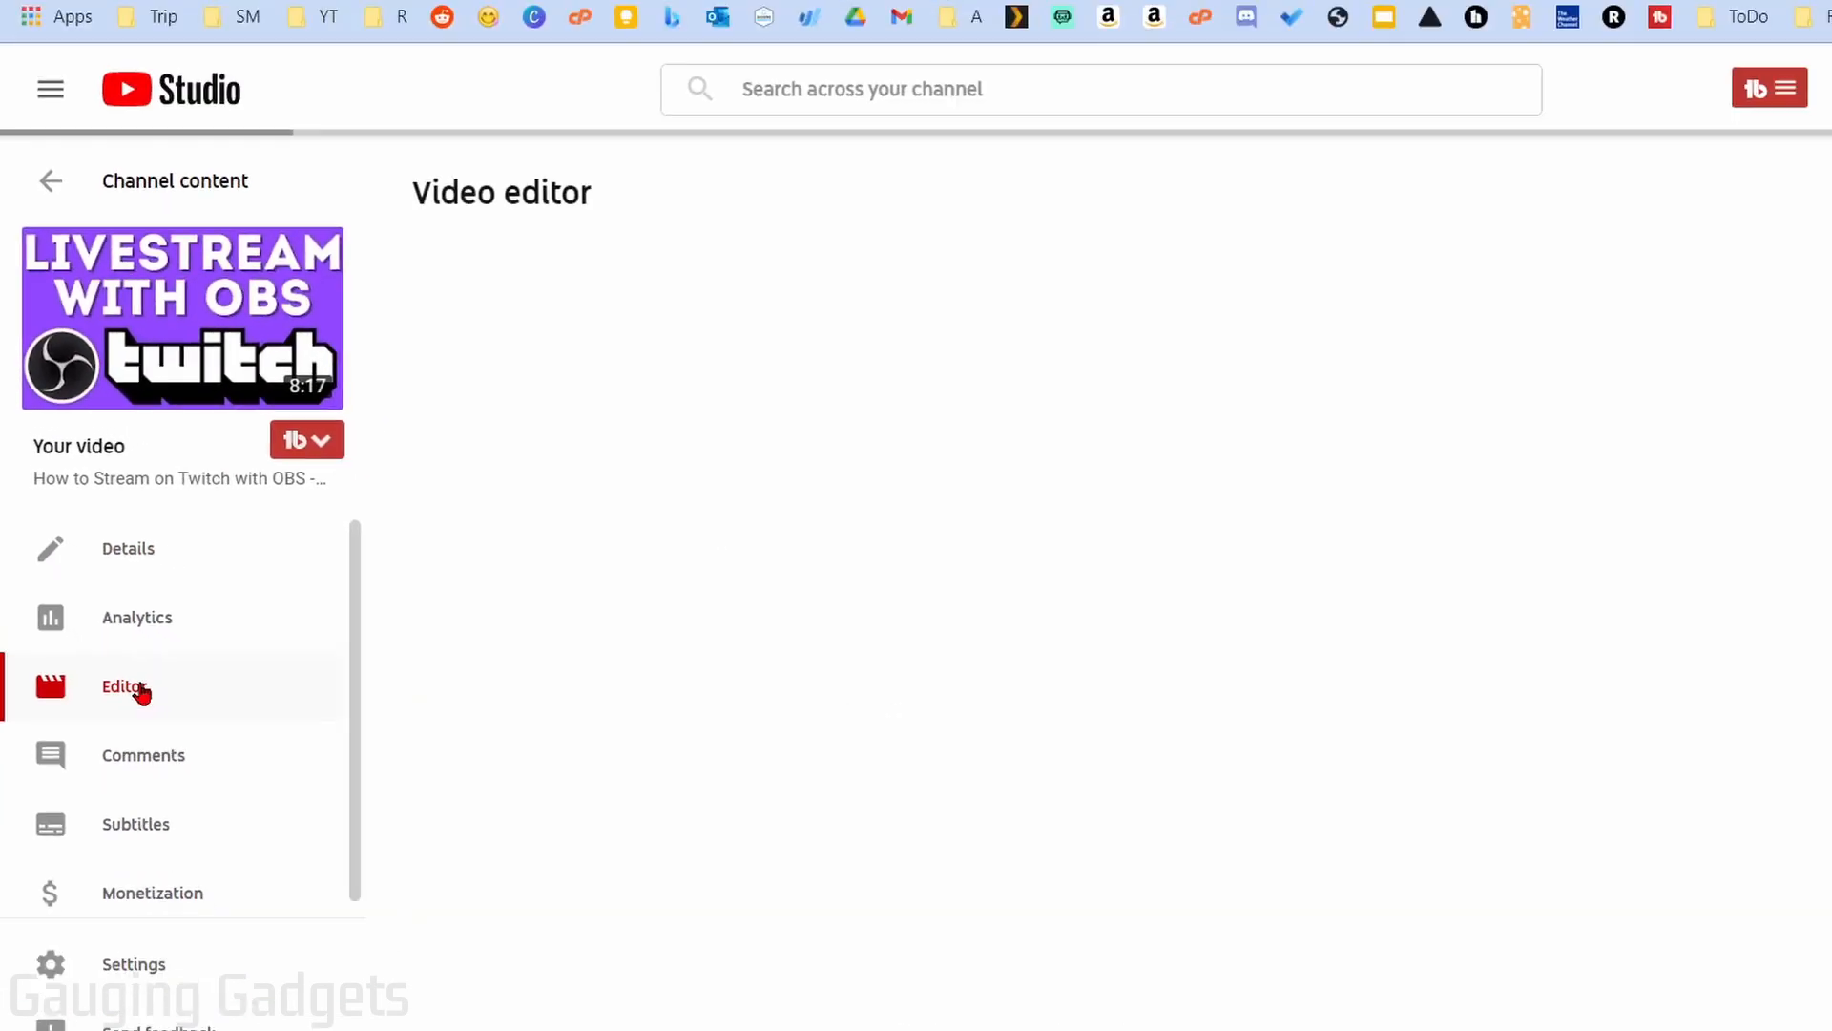
left_click(124, 685)
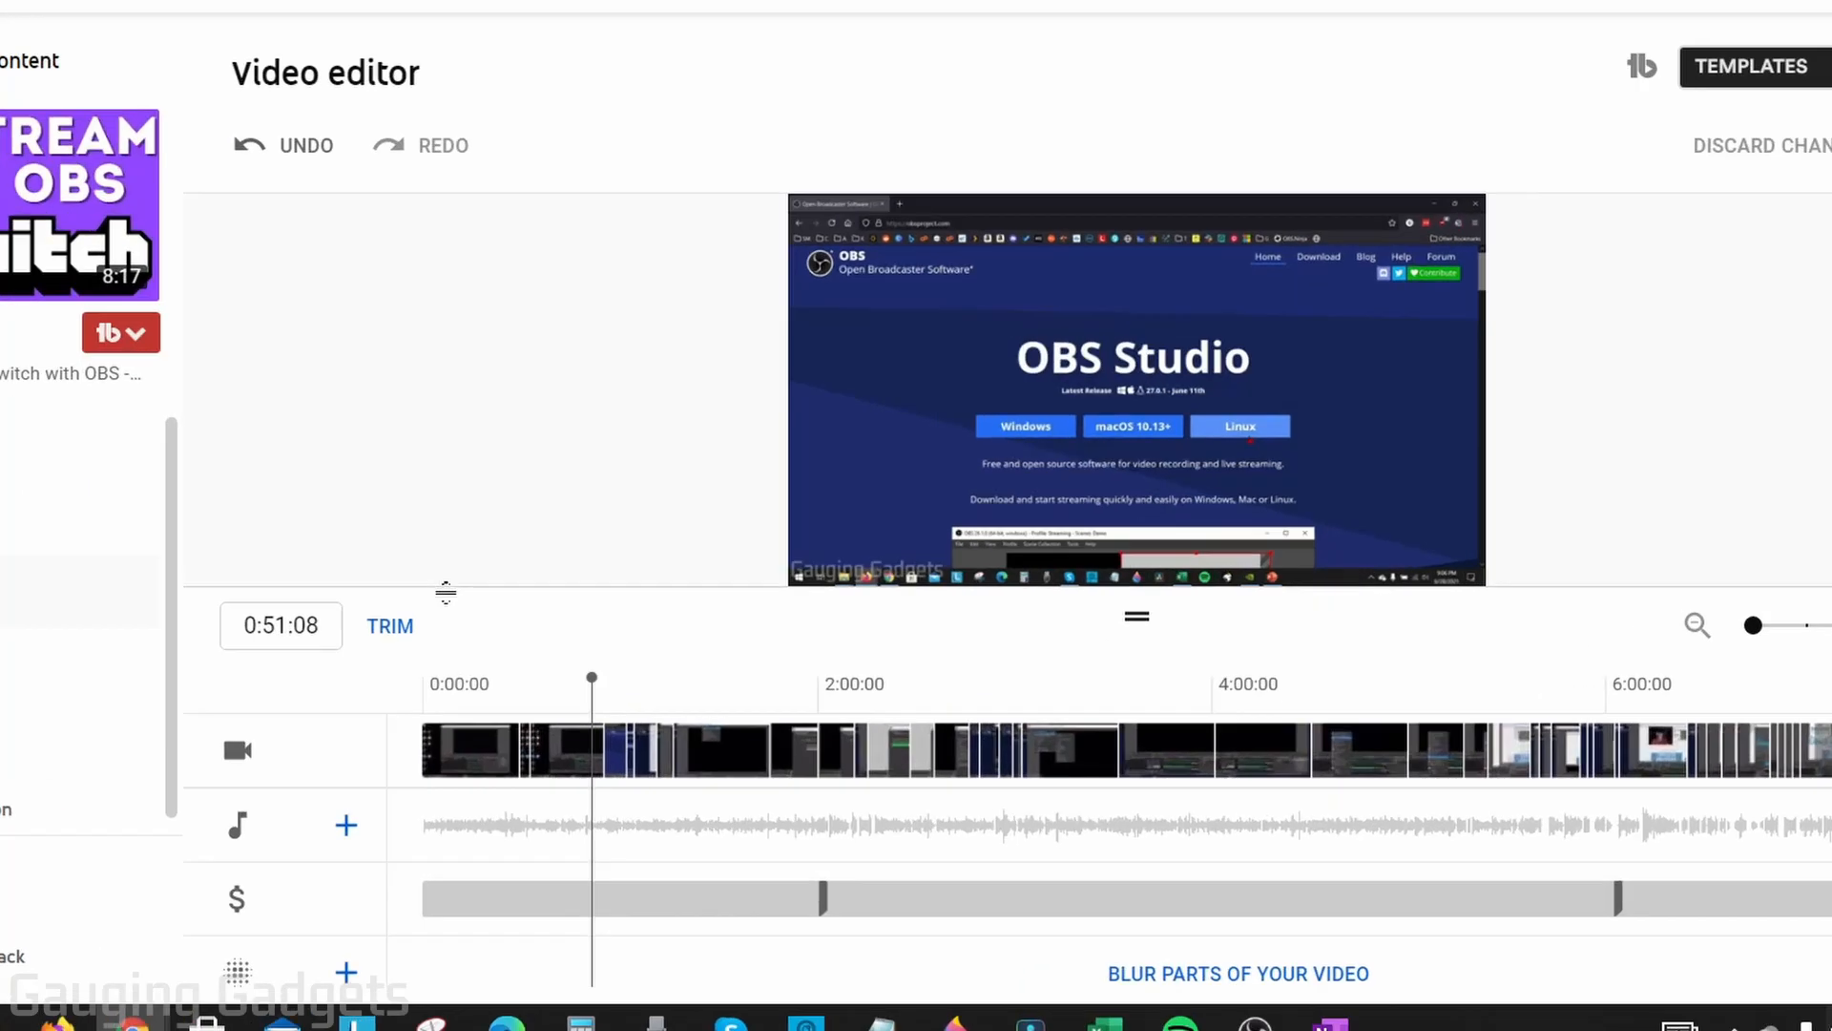
scroll("down", 3)
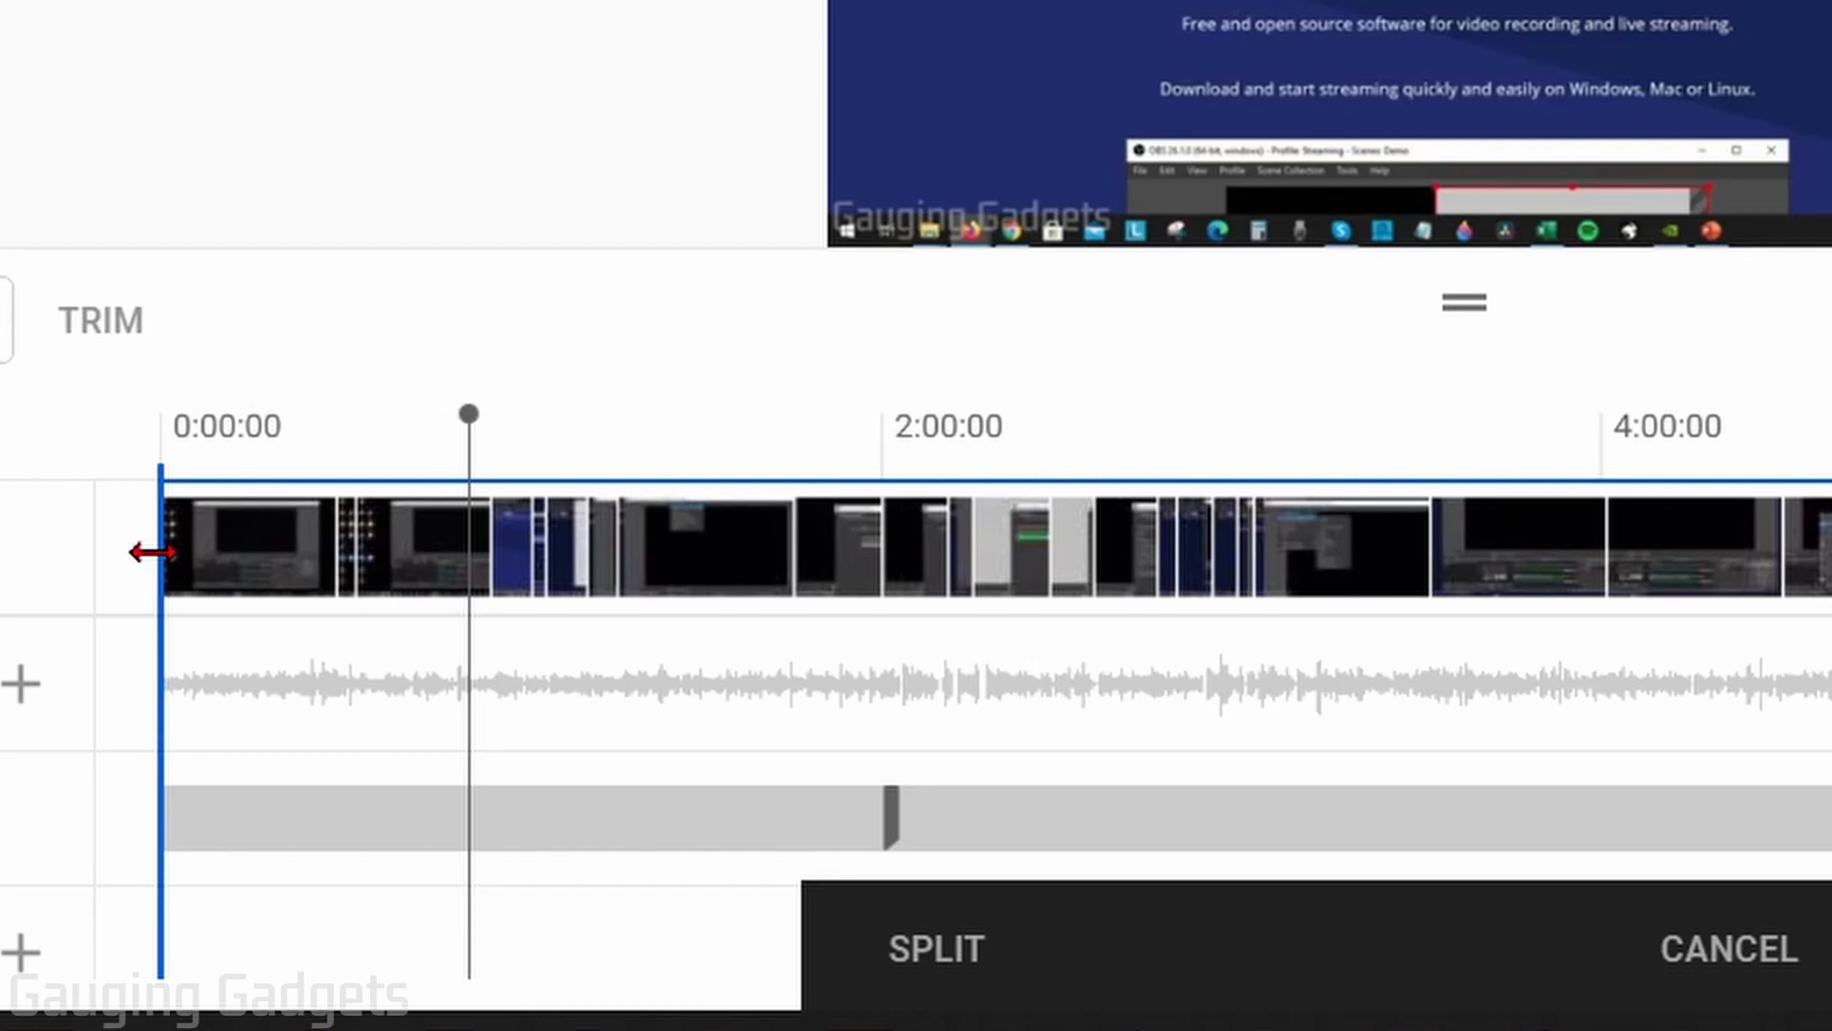
left_click_drag(158, 550, 391, 550)
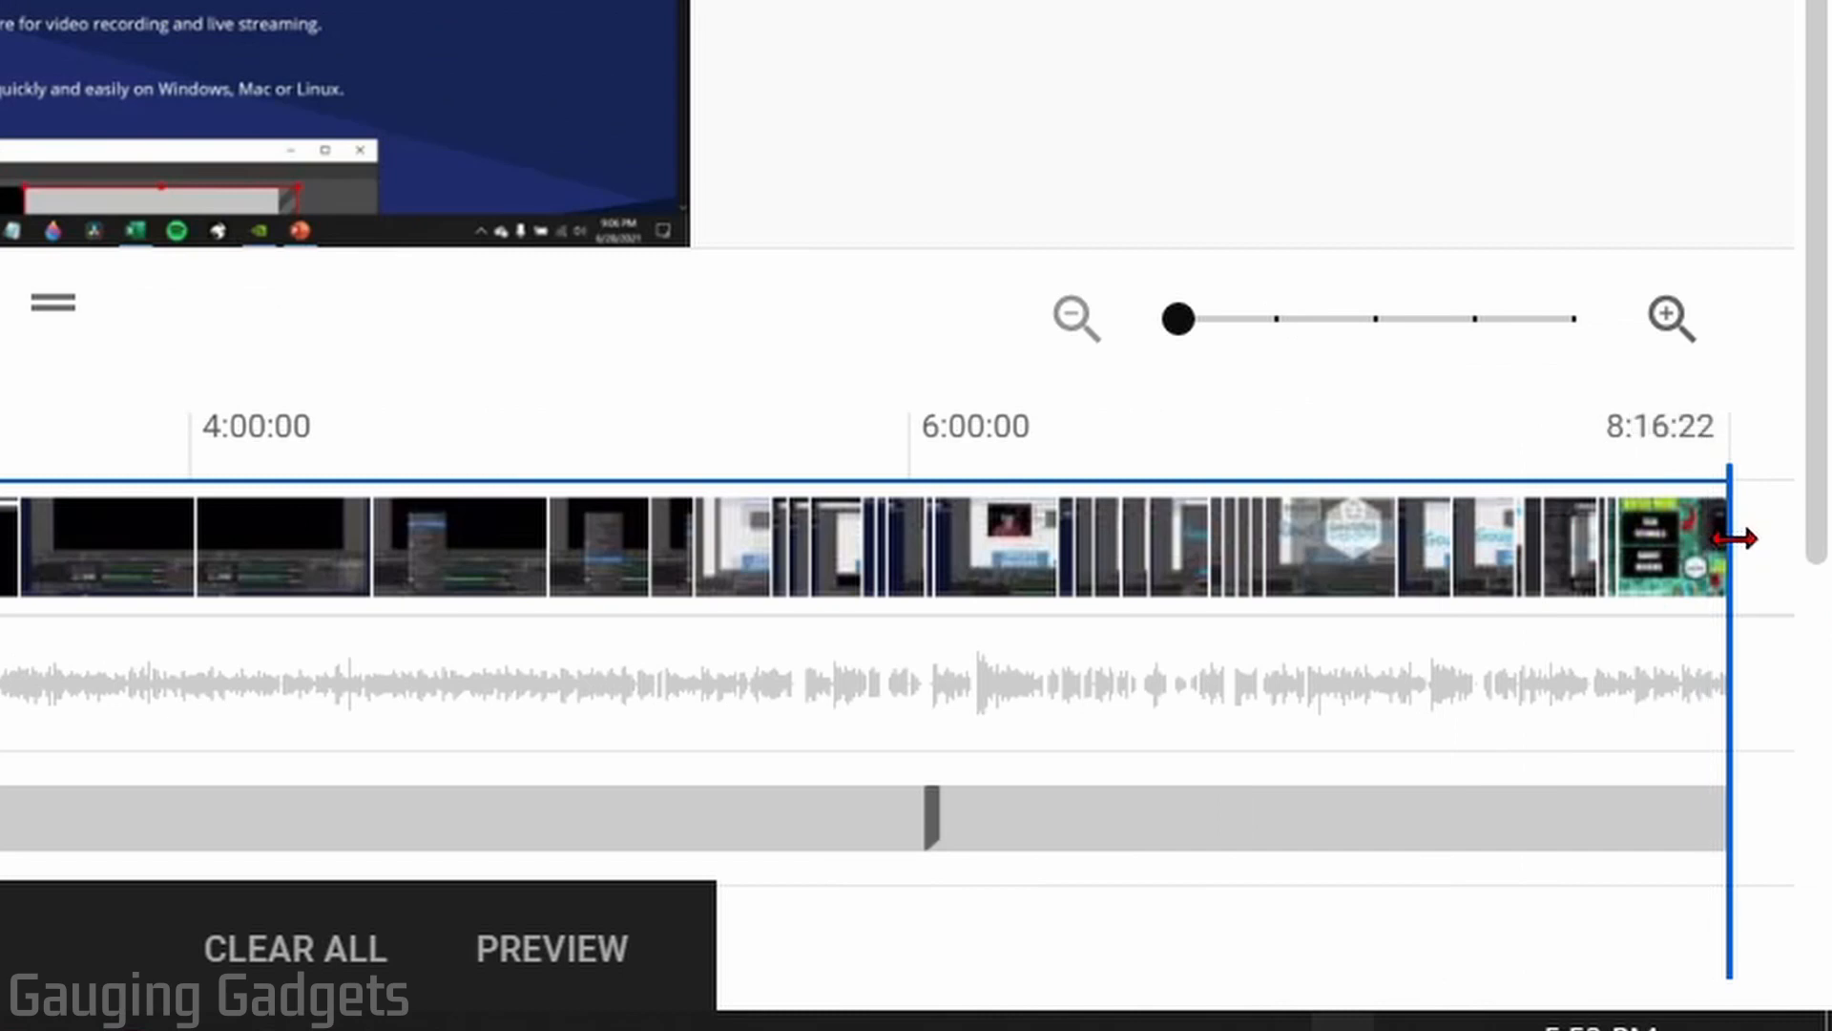
left_click_drag(1740, 538, 1542, 519)
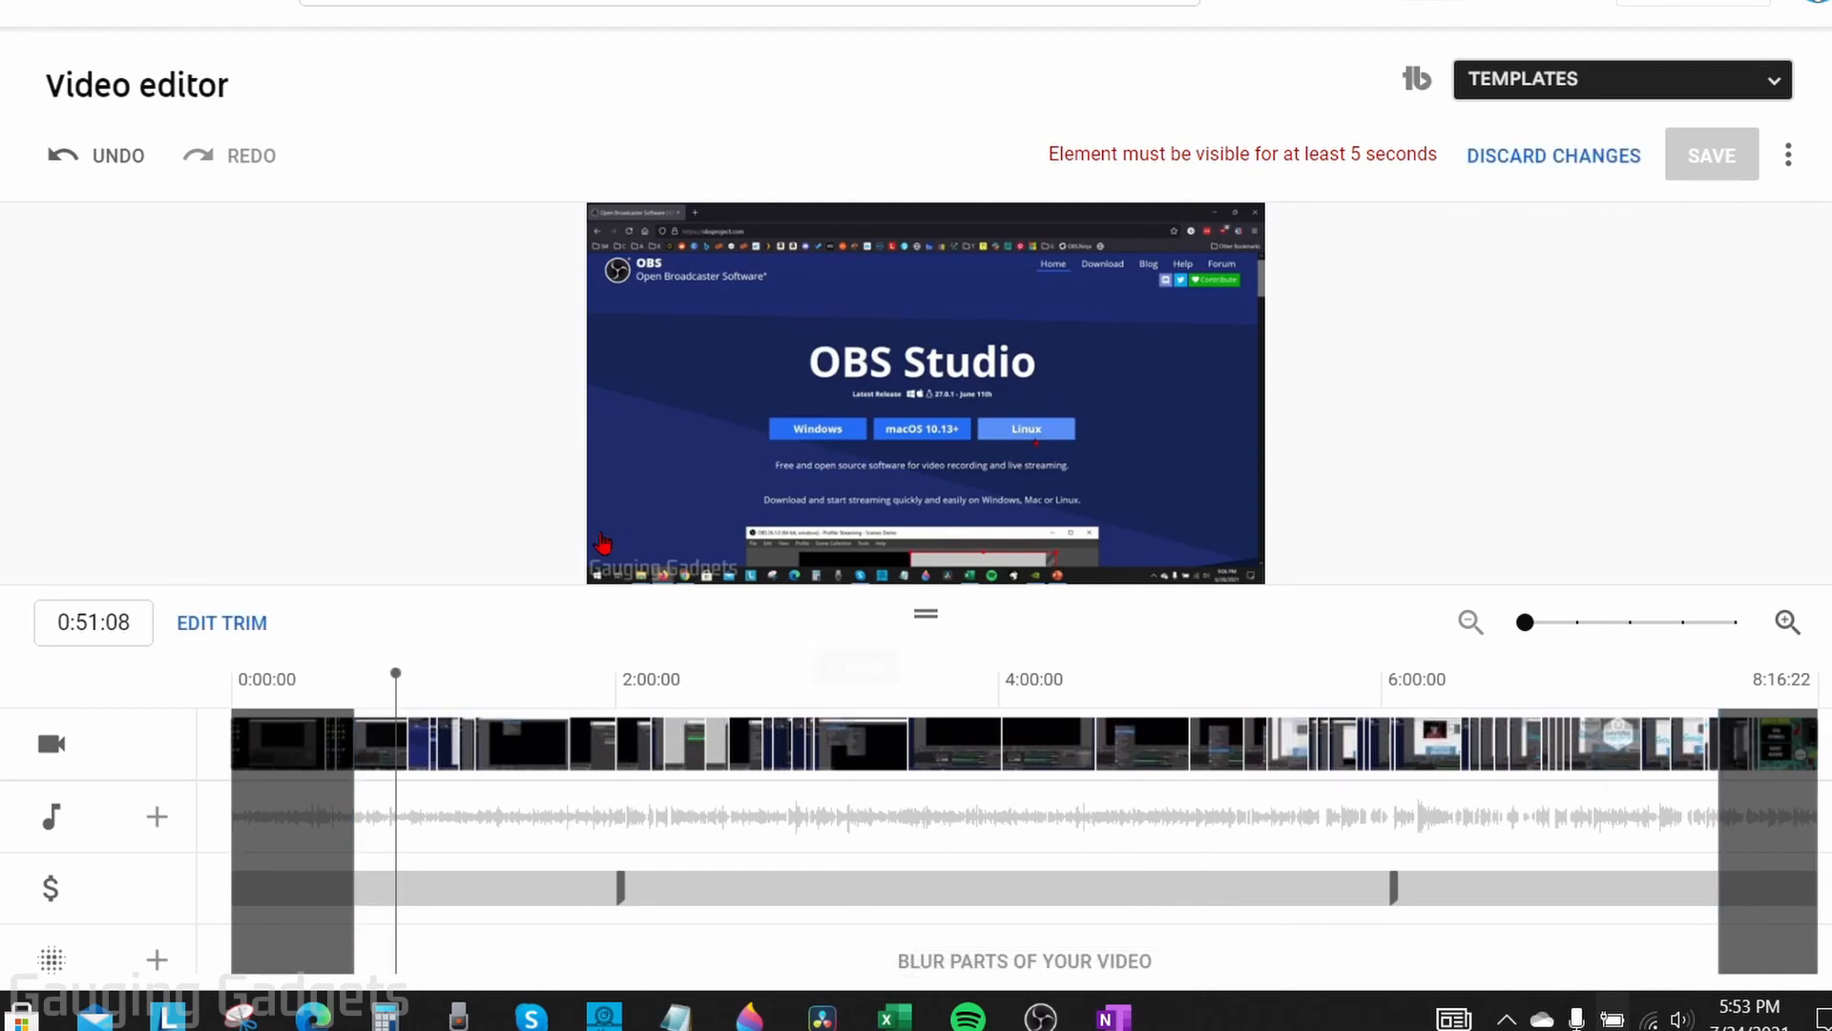
mouse_move(1701, 687)
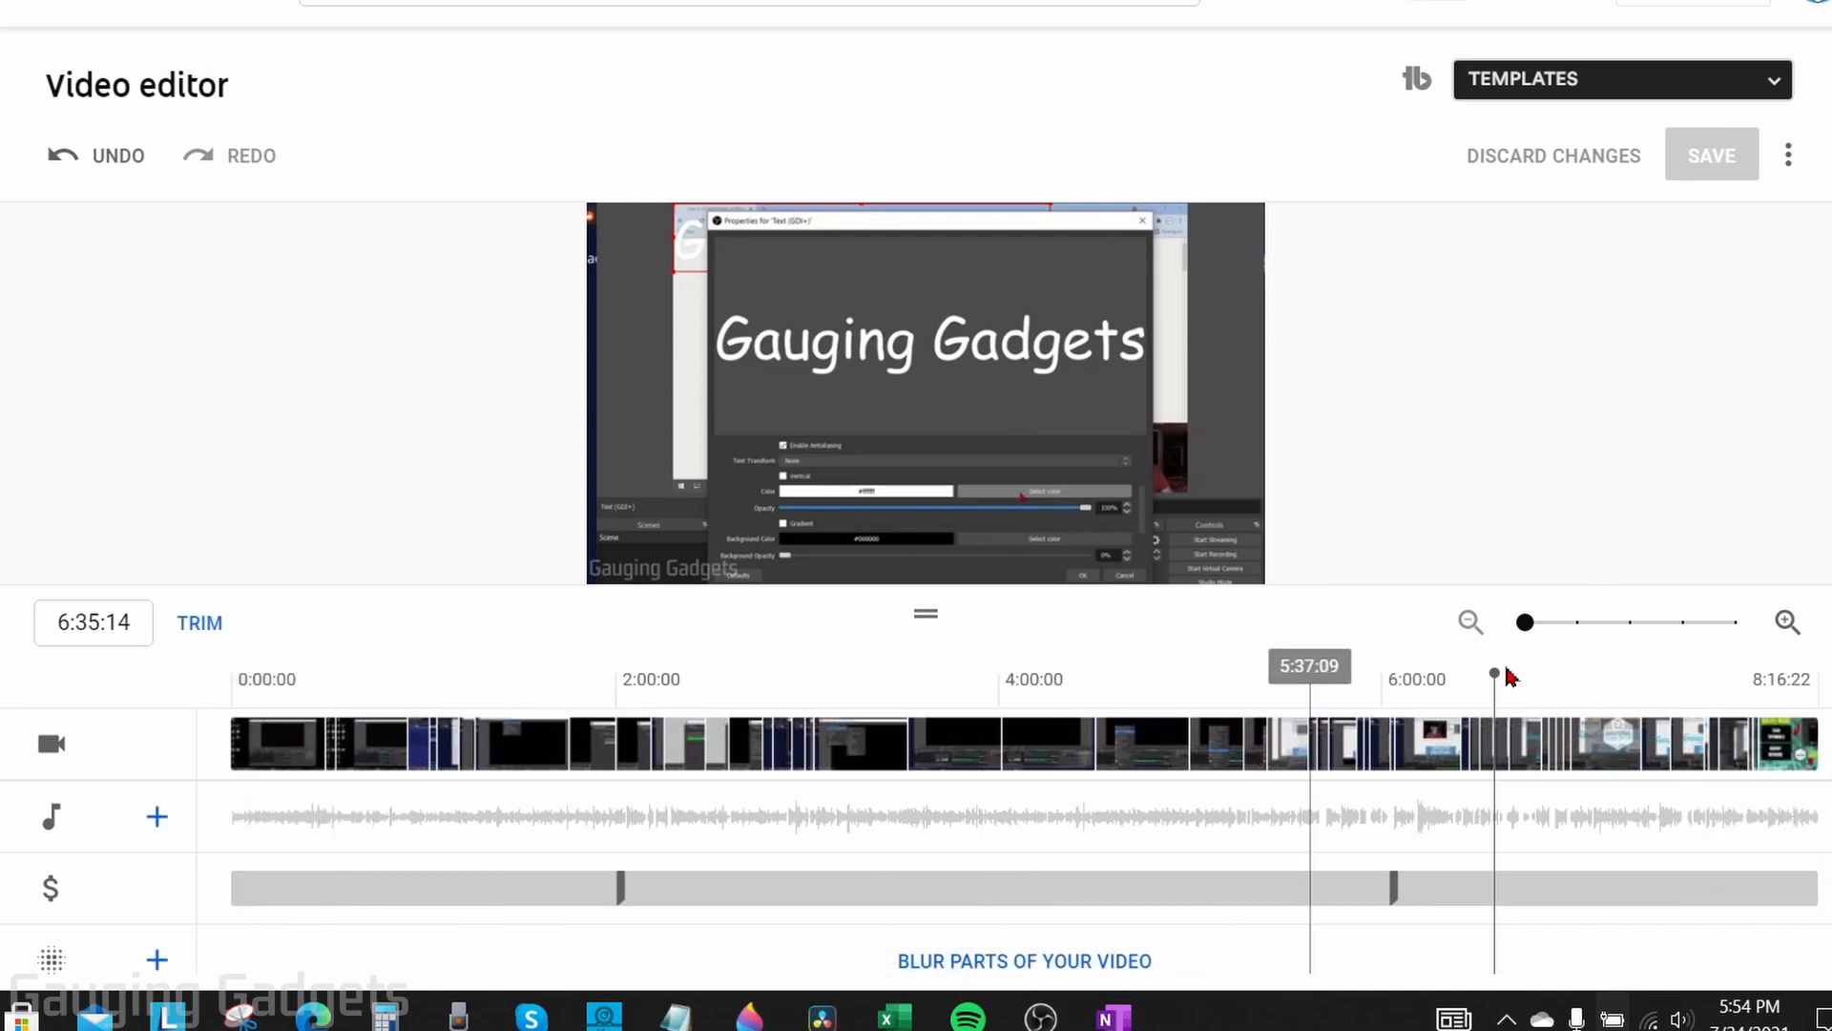
- Enter trim mode, zoom the timeline and position the playhead at 5:42:03
left_click(618, 679)
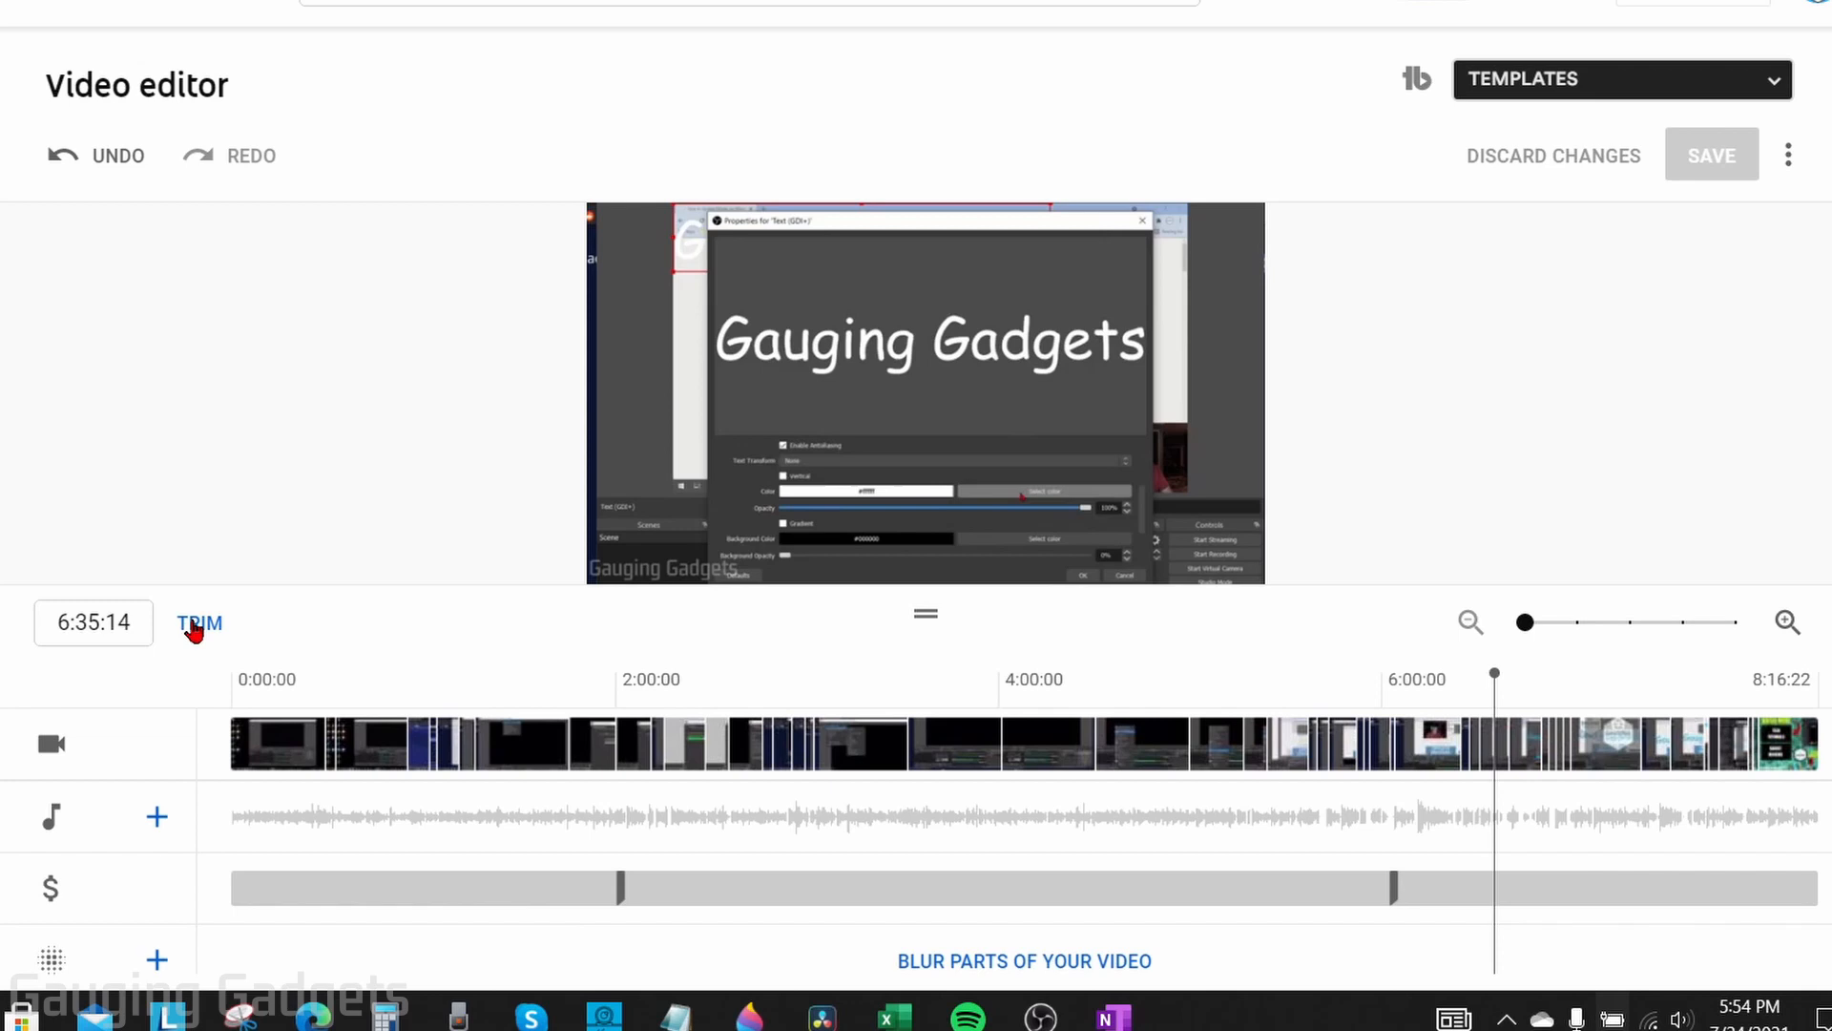
left_click(199, 622)
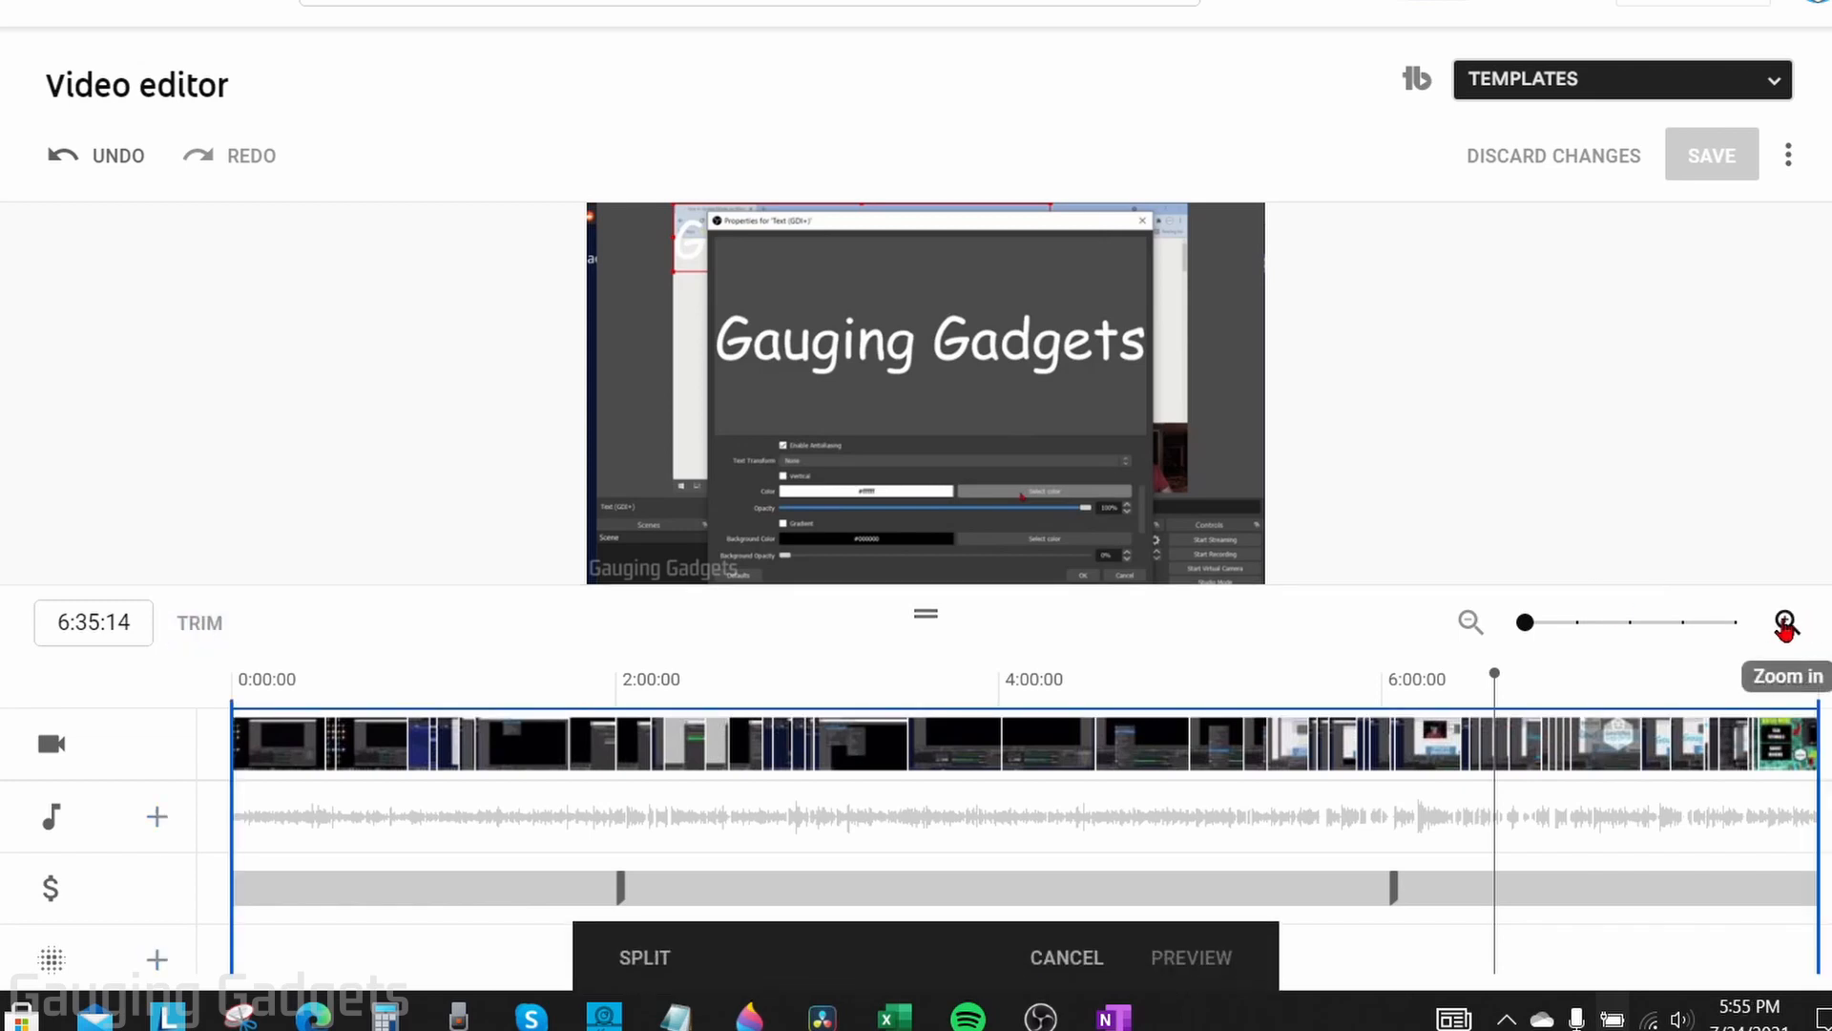
left_click(1786, 622)
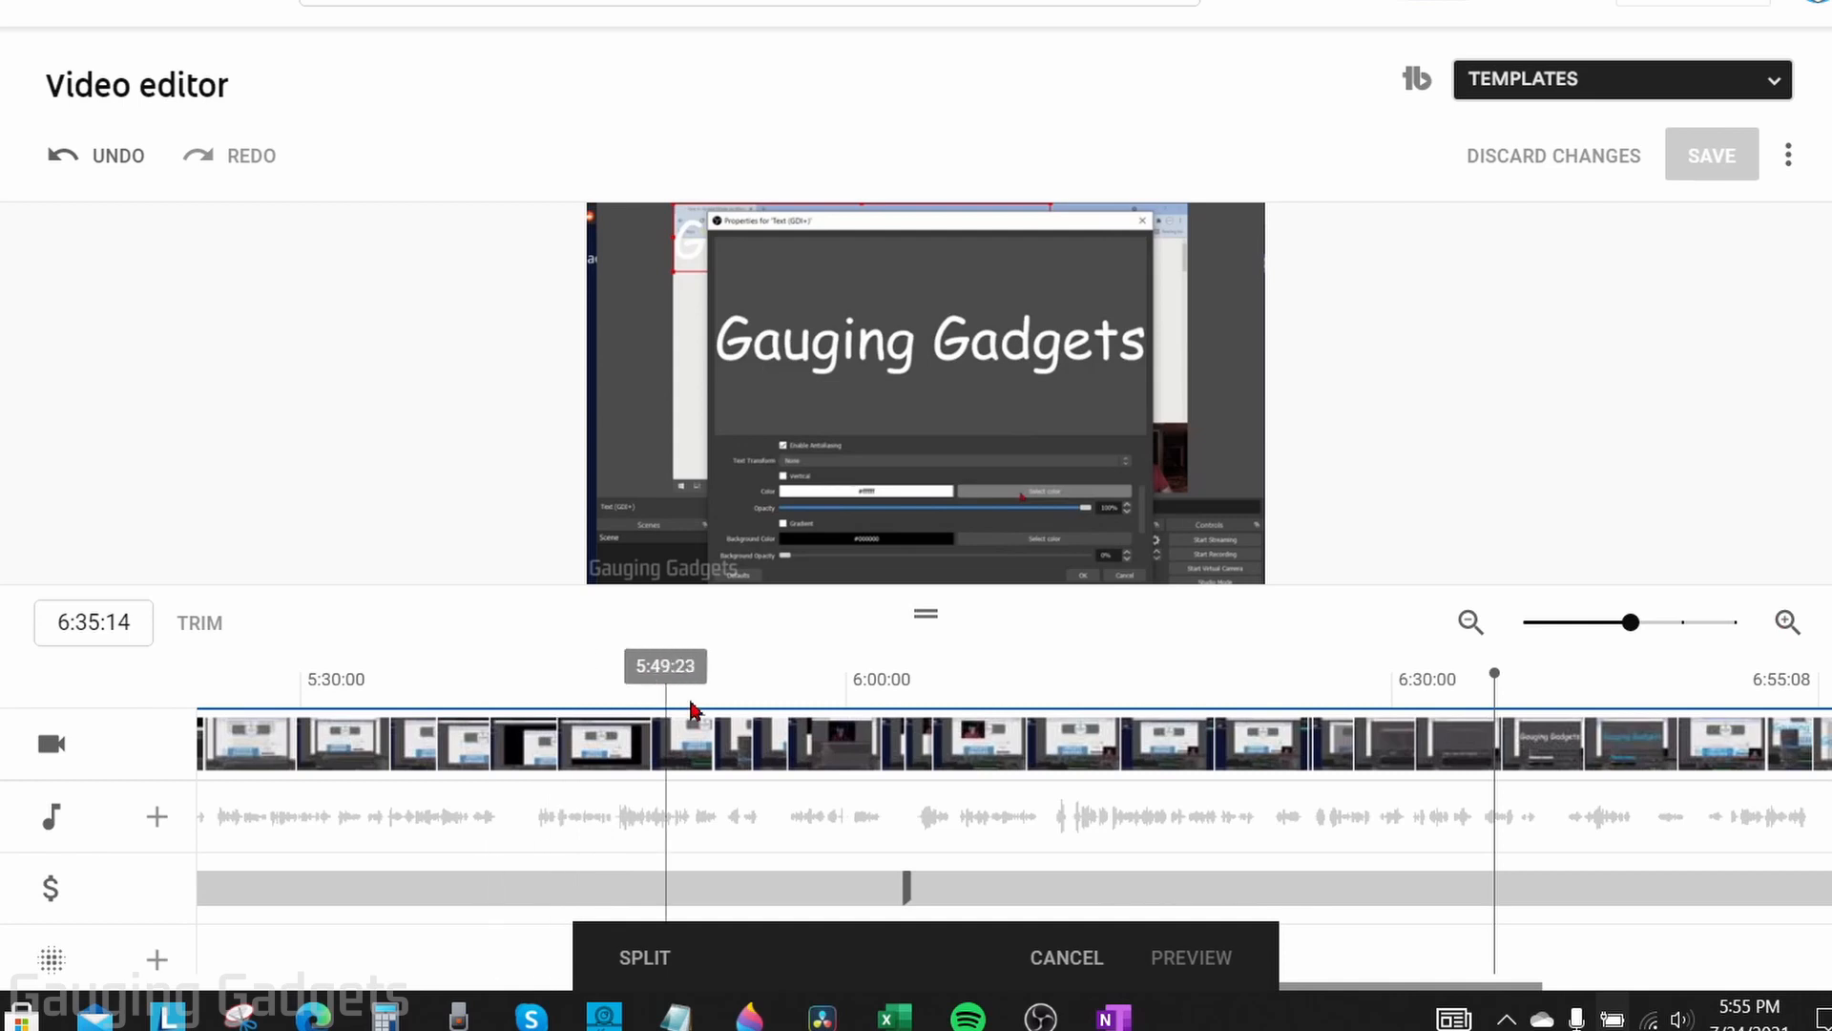
left_click_drag(664, 677, 589, 678)
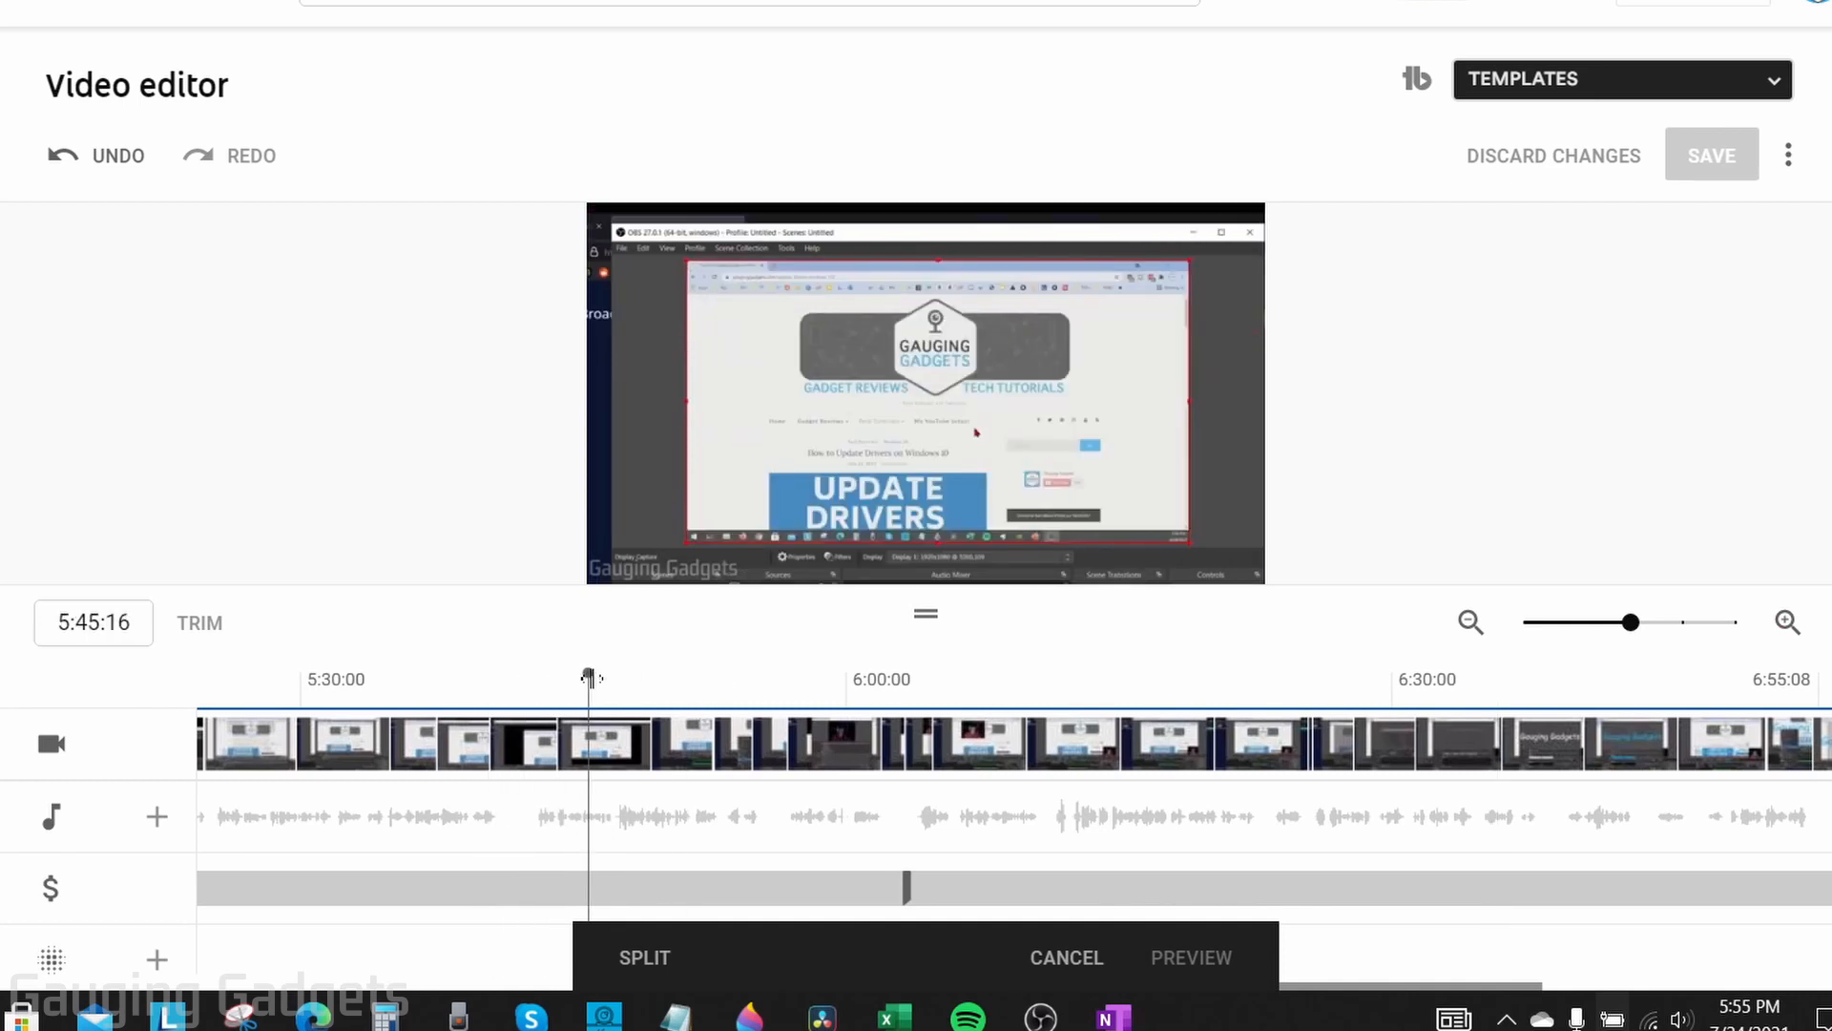
left_click_drag(590, 678, 523, 678)
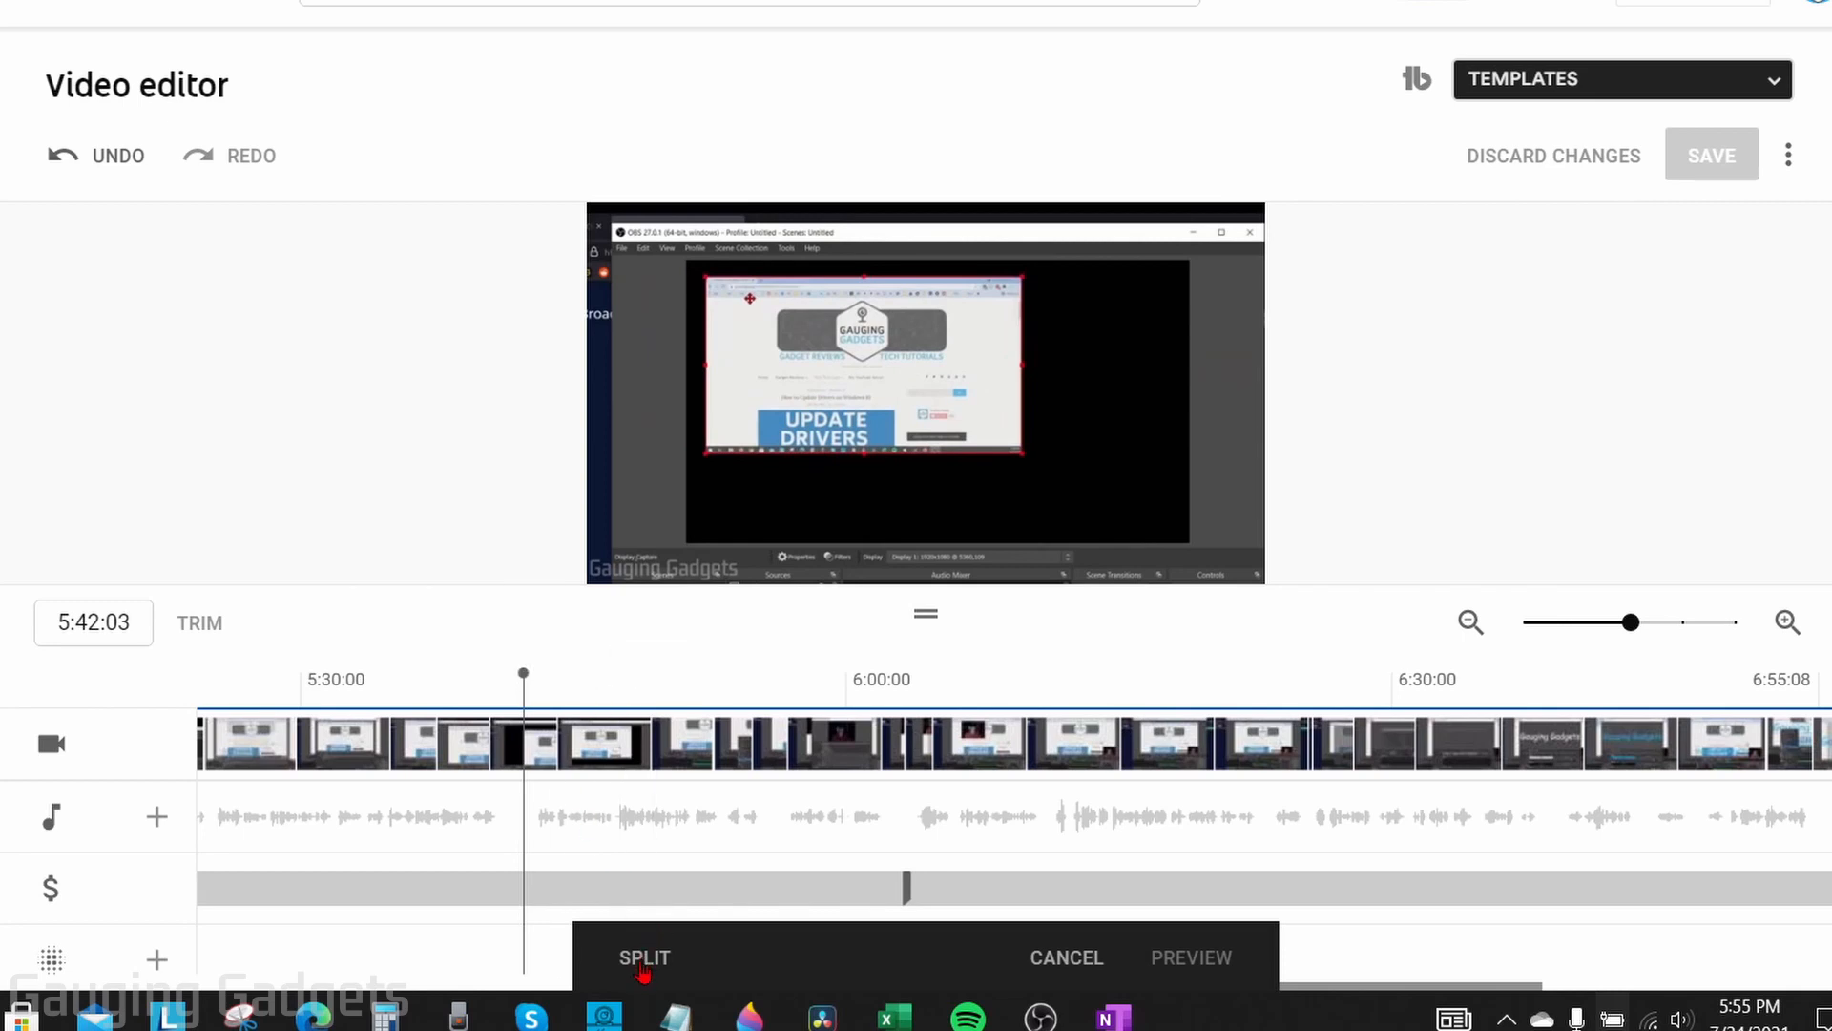
- Split at 5:42:03 and size the cut to remove a few seconds from the middle
left_click(643, 956)
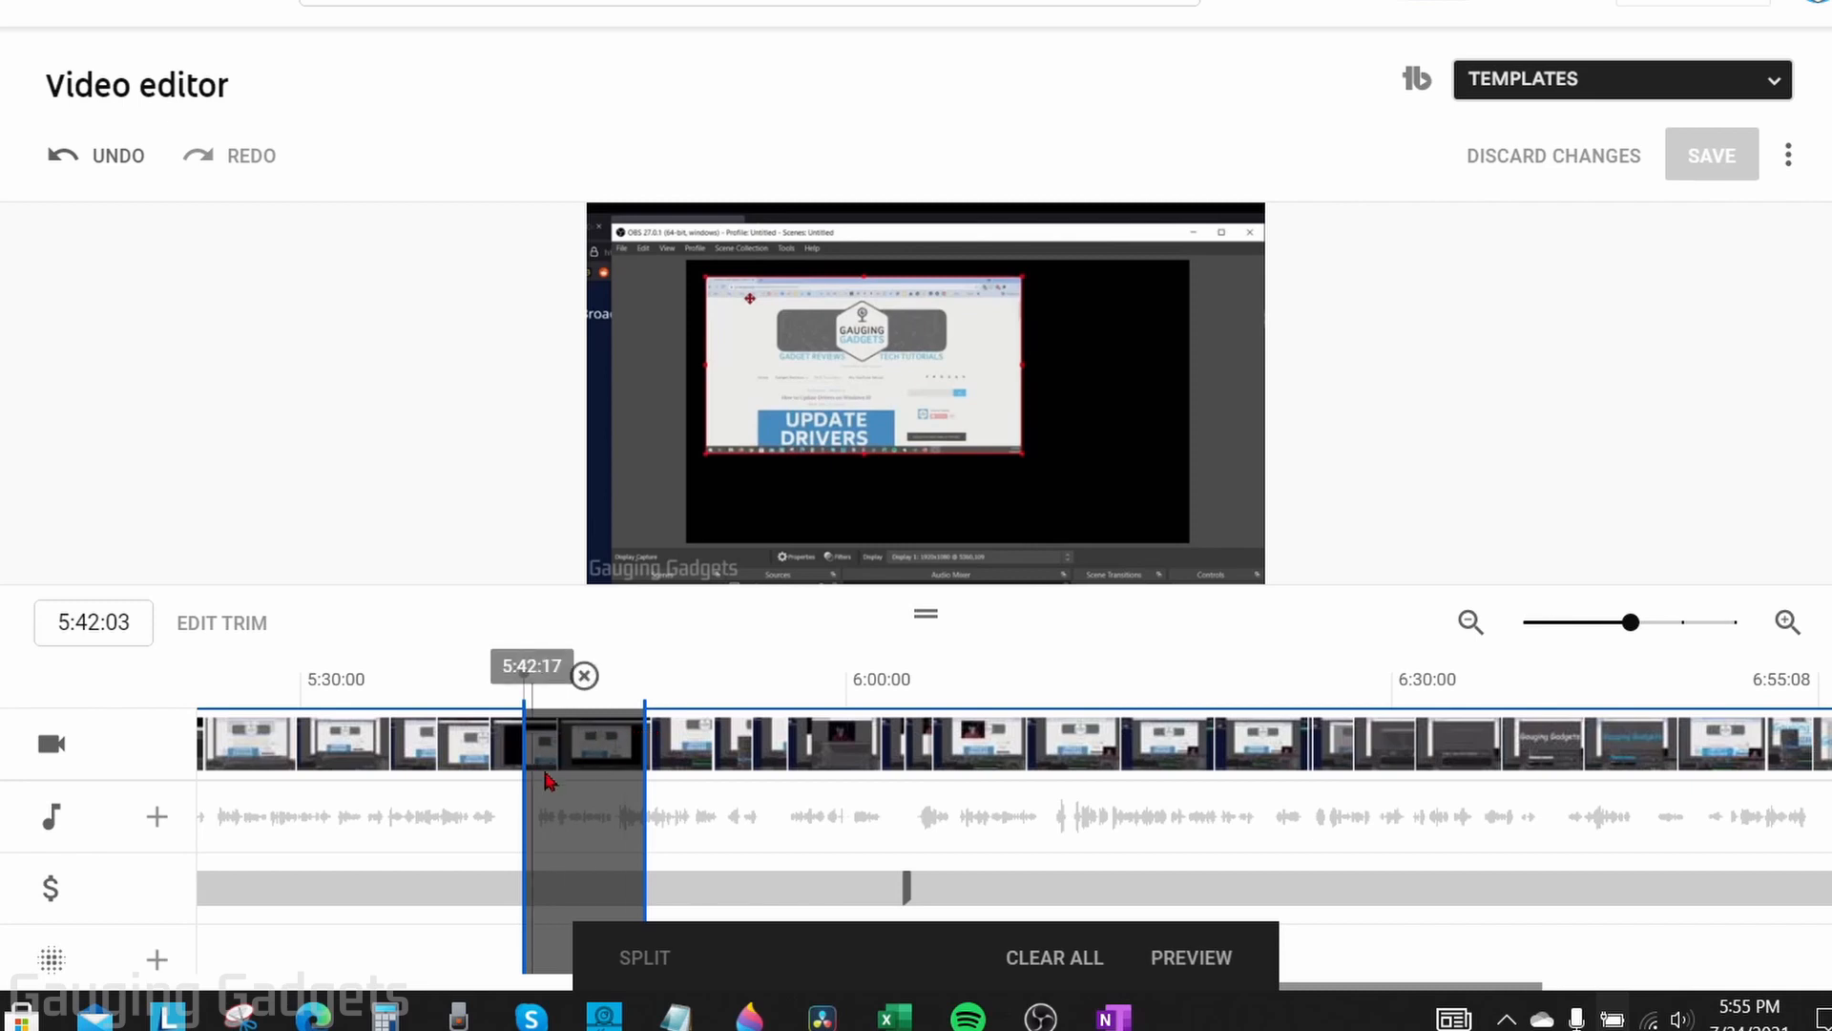
left_click_drag(527, 743, 584, 742)
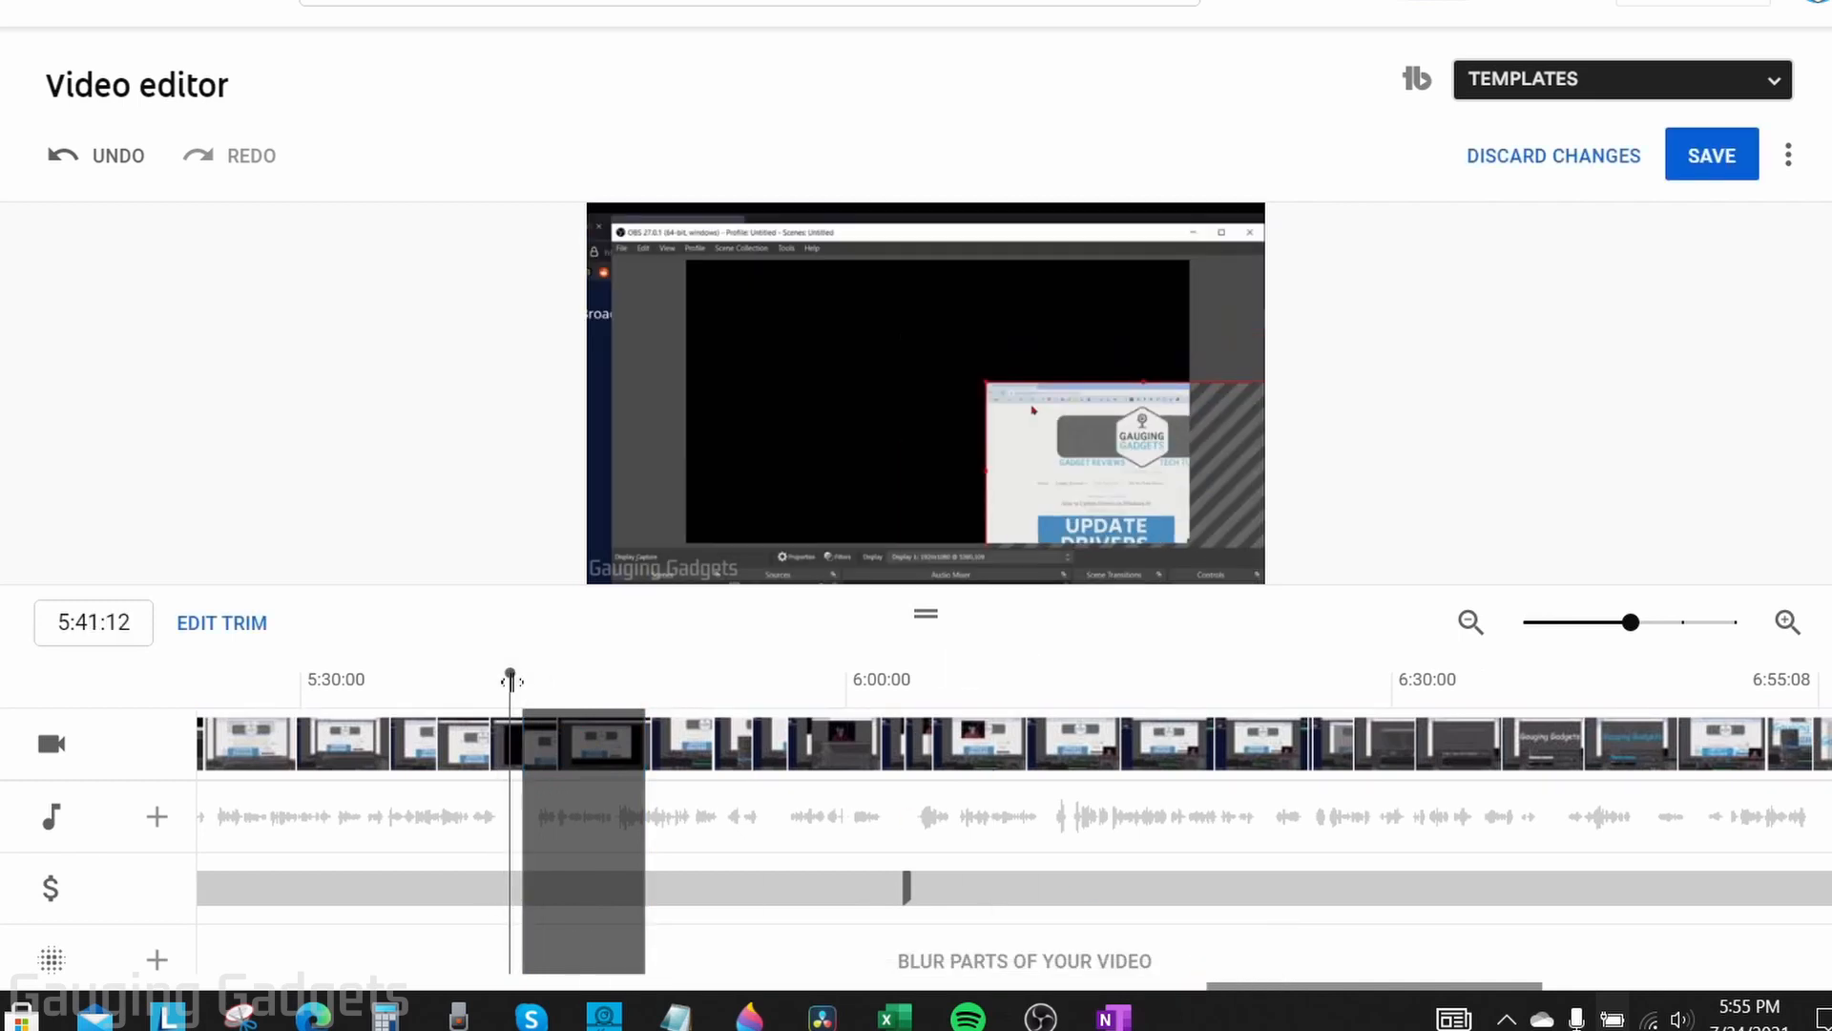
mouse_move(628, 555)
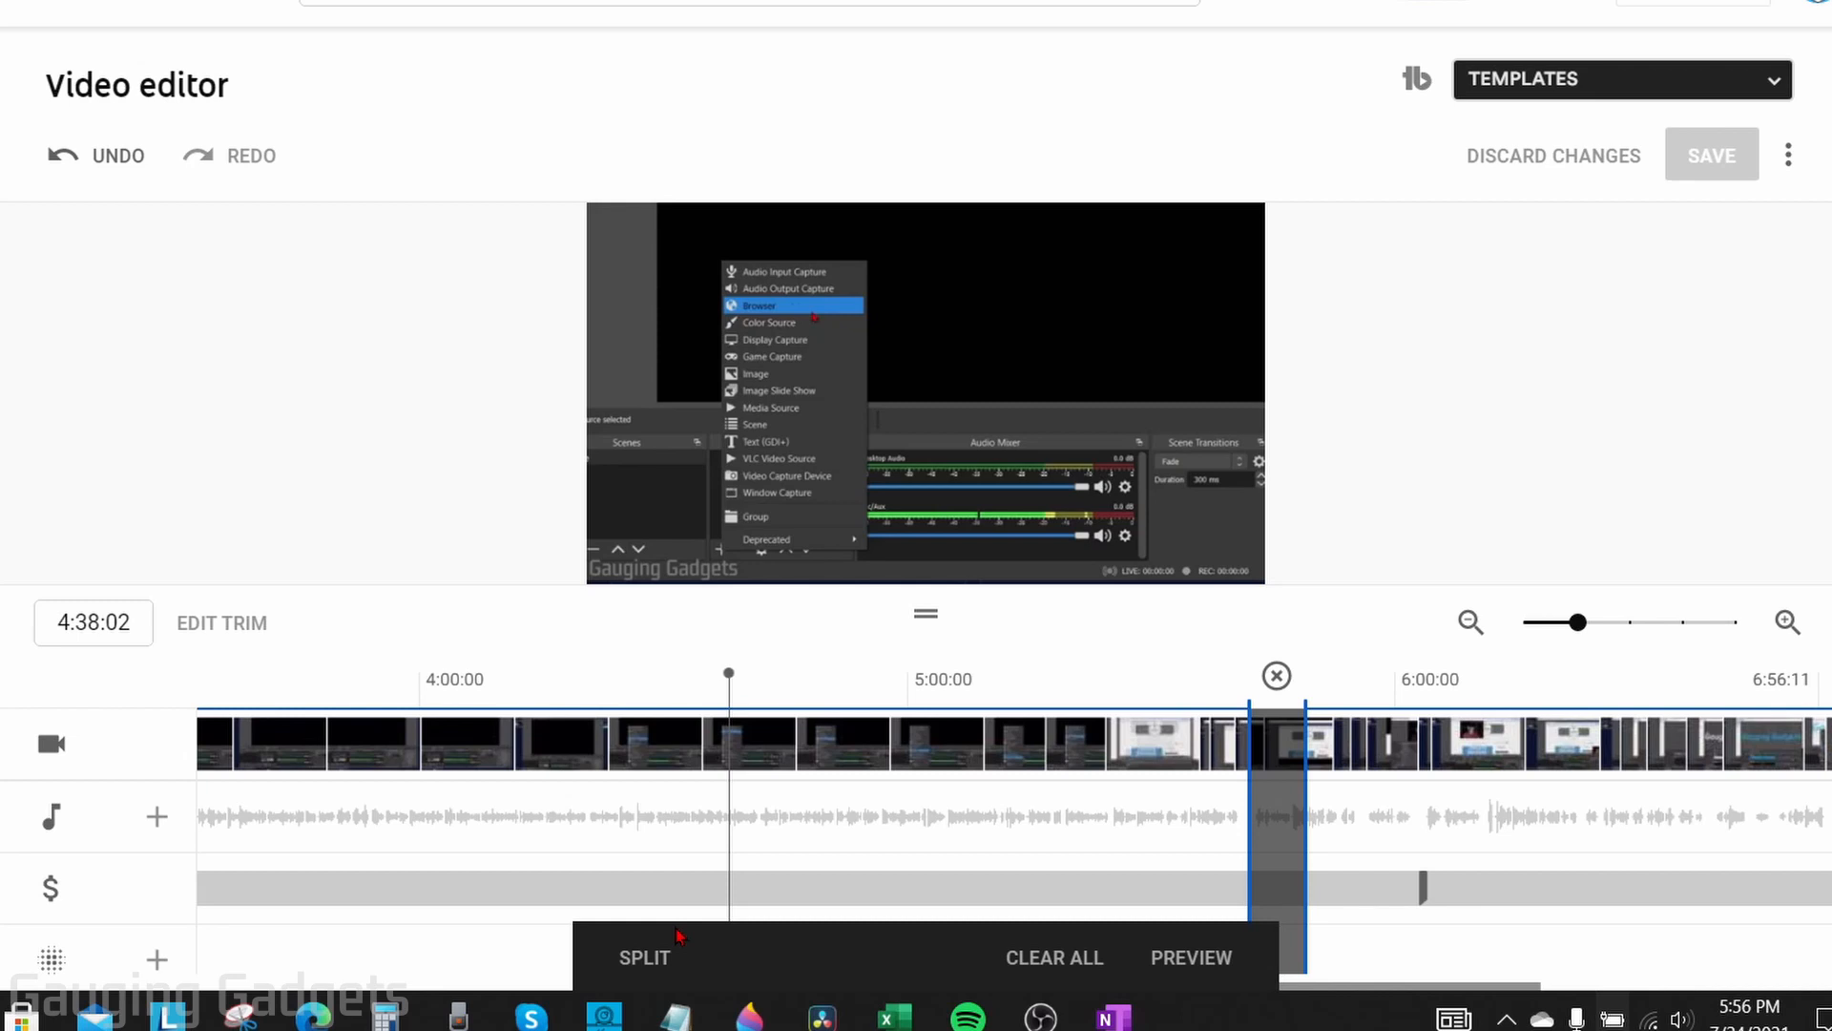
- Split the video at 4:38:02 for the second middle cut
left_click(644, 956)
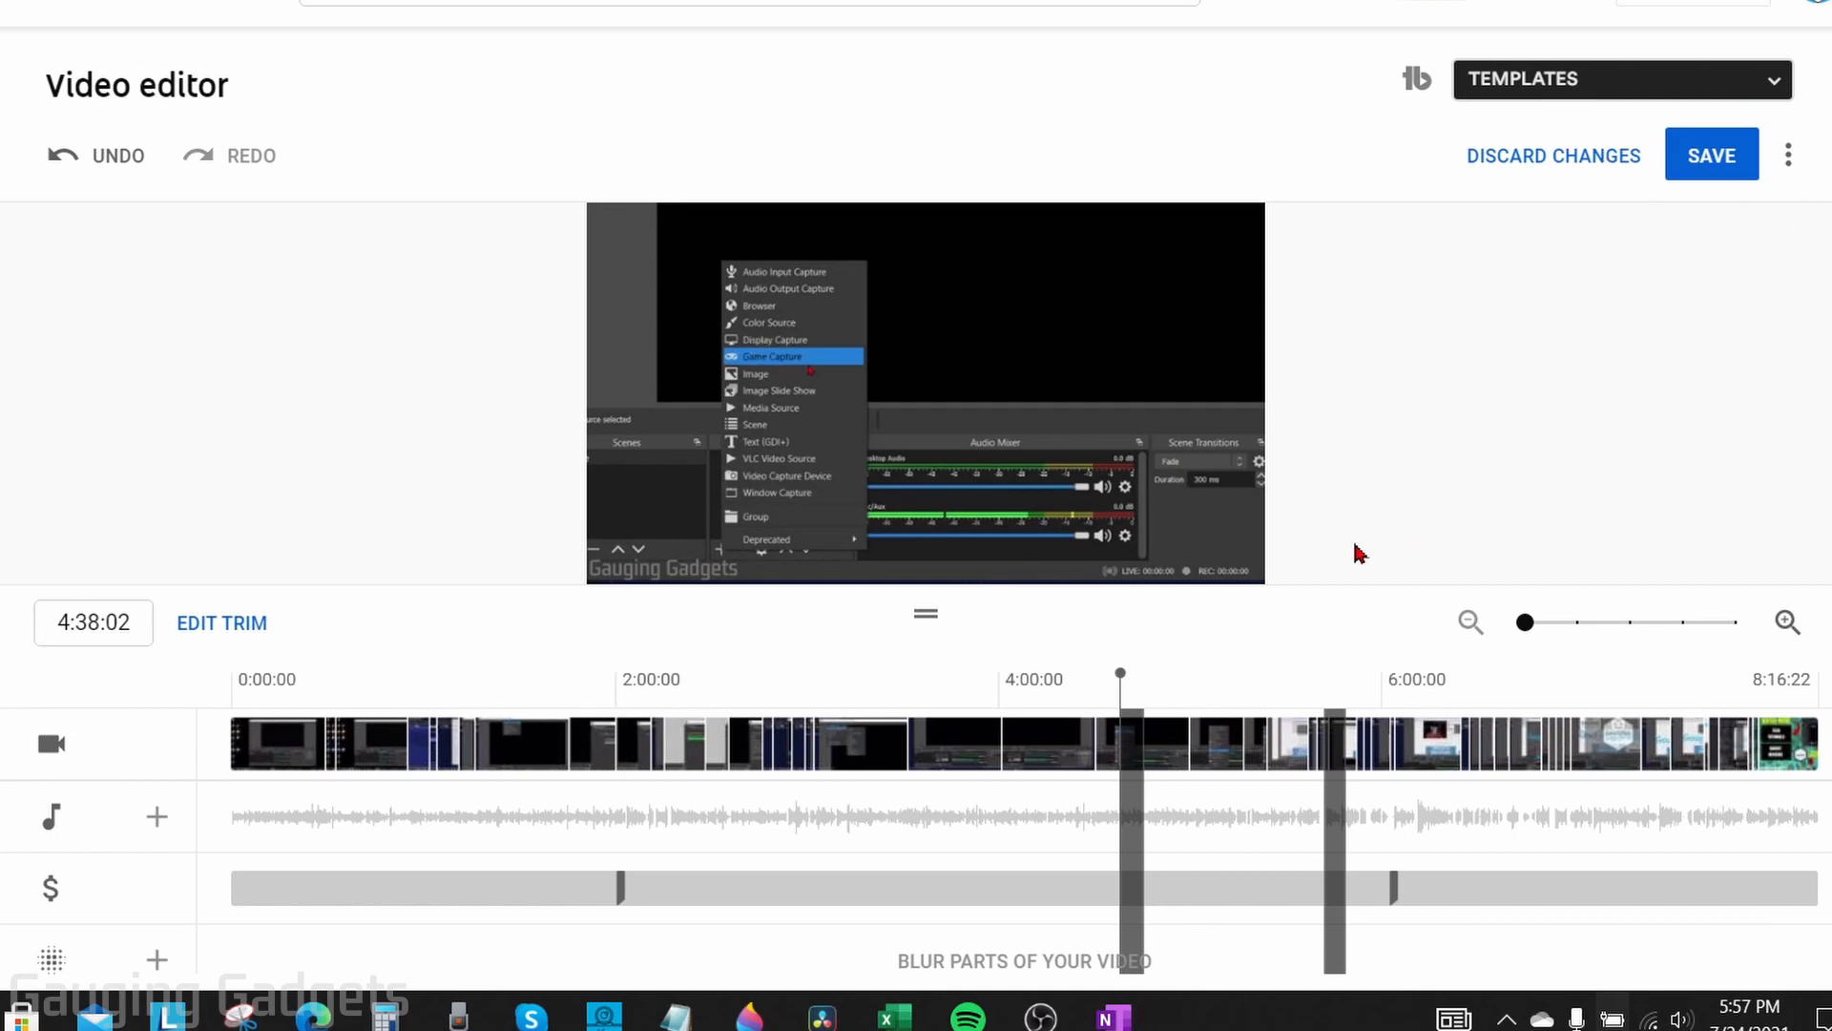
mouse_move(1351, 552)
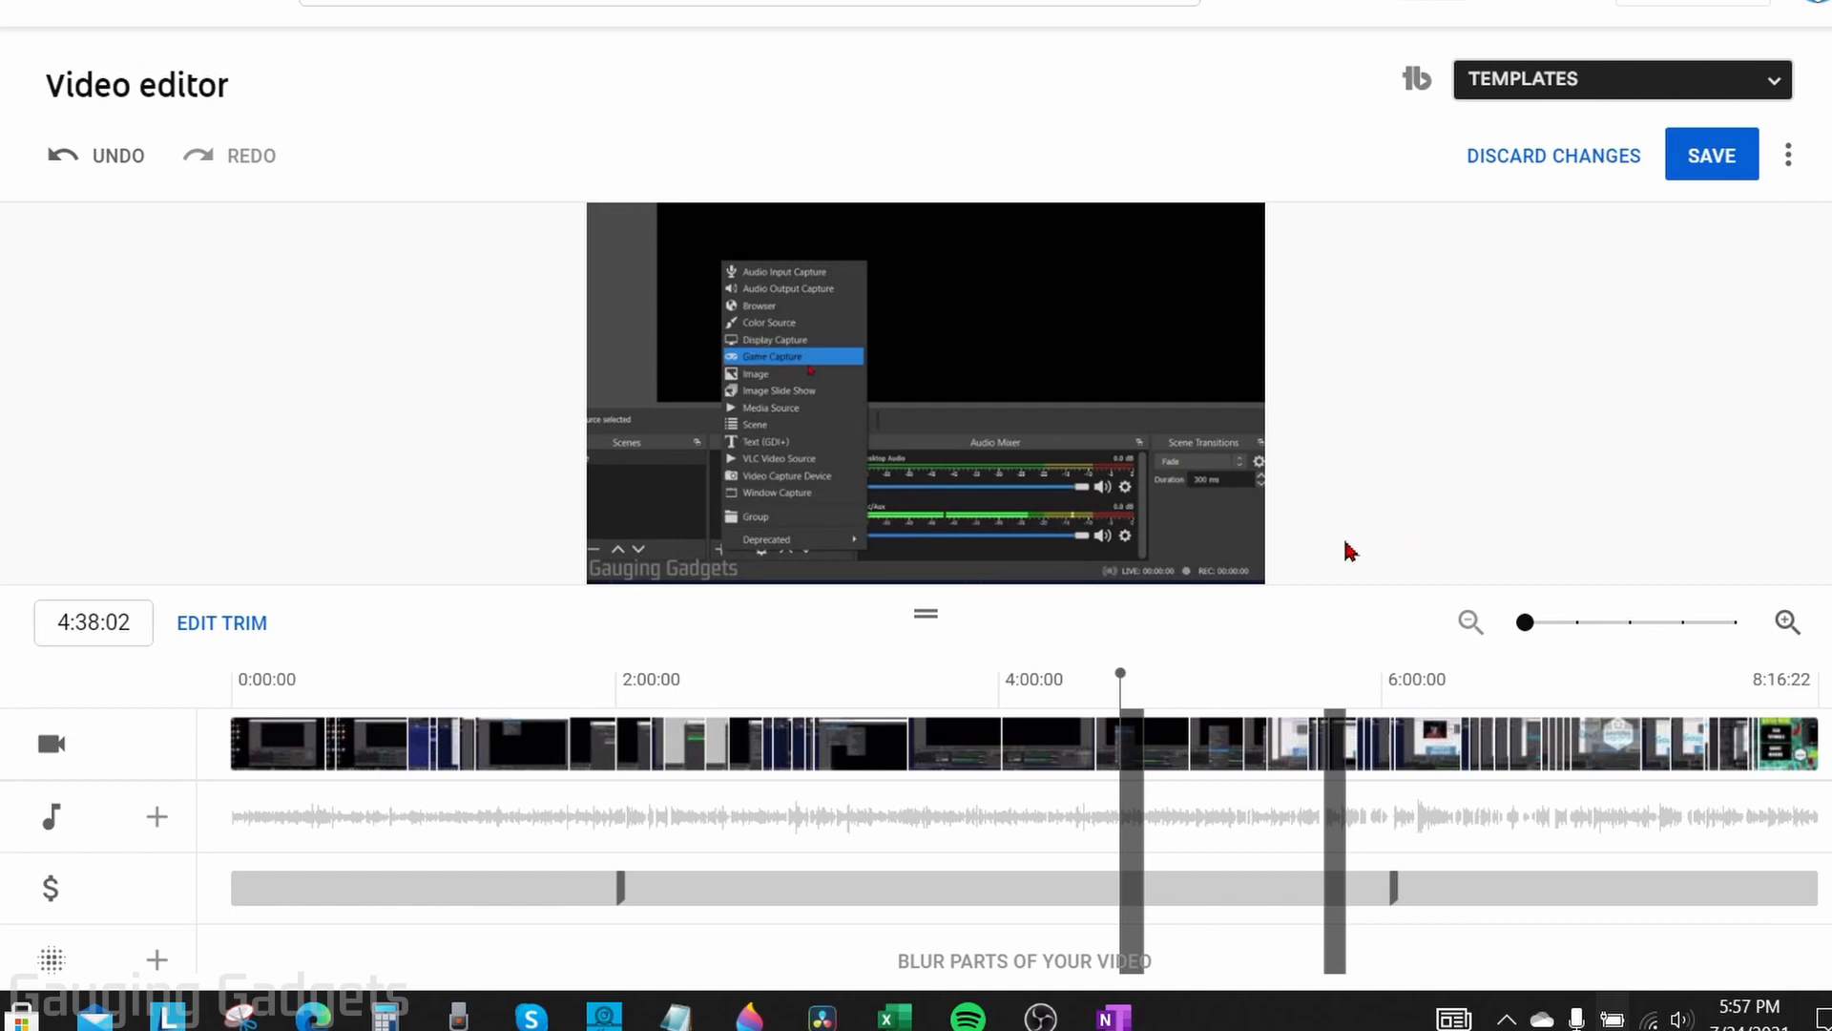